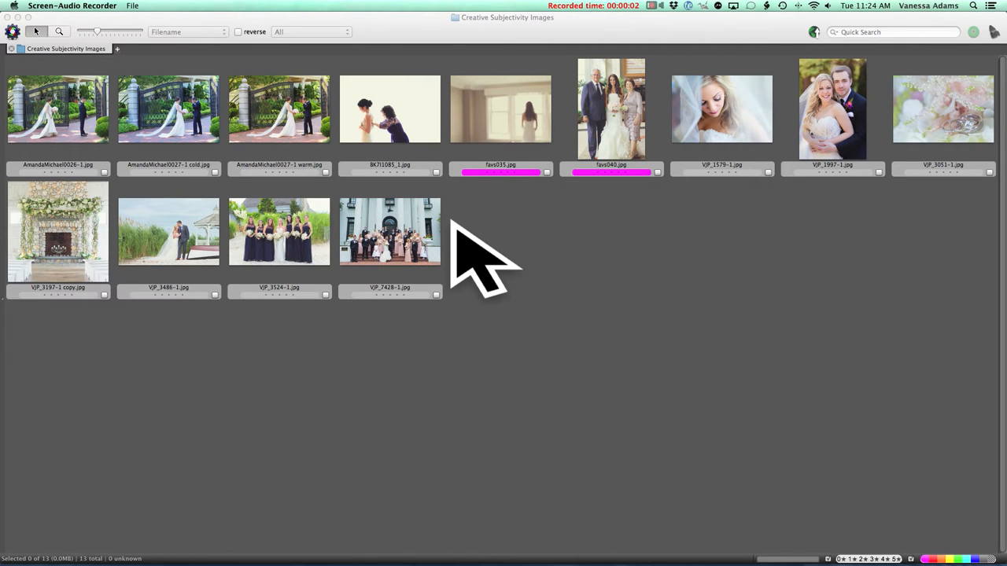
{"action": "mouse_move", "coordinate": [149, 94]}
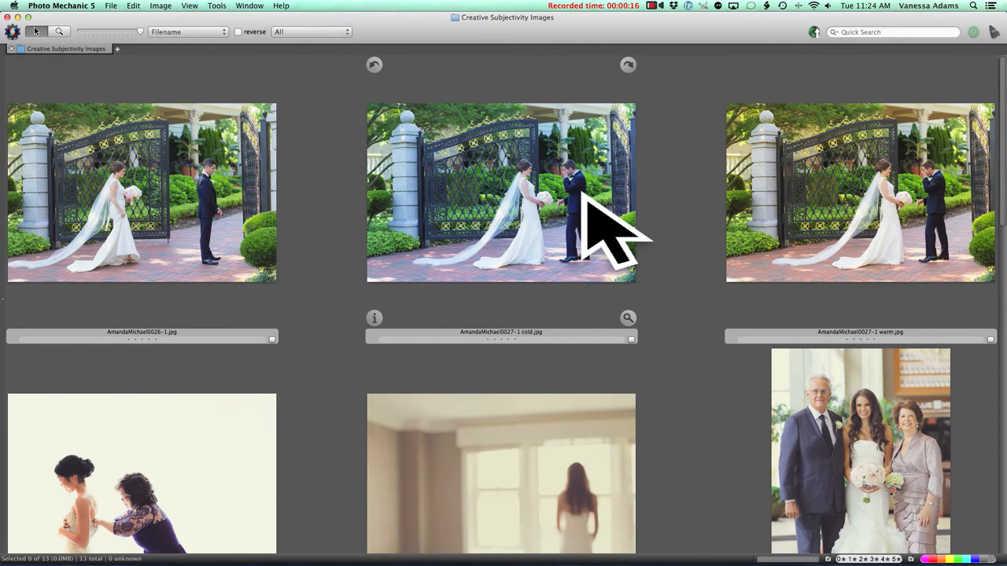
{"action": "mouse_move", "coordinate": [464, 283]}
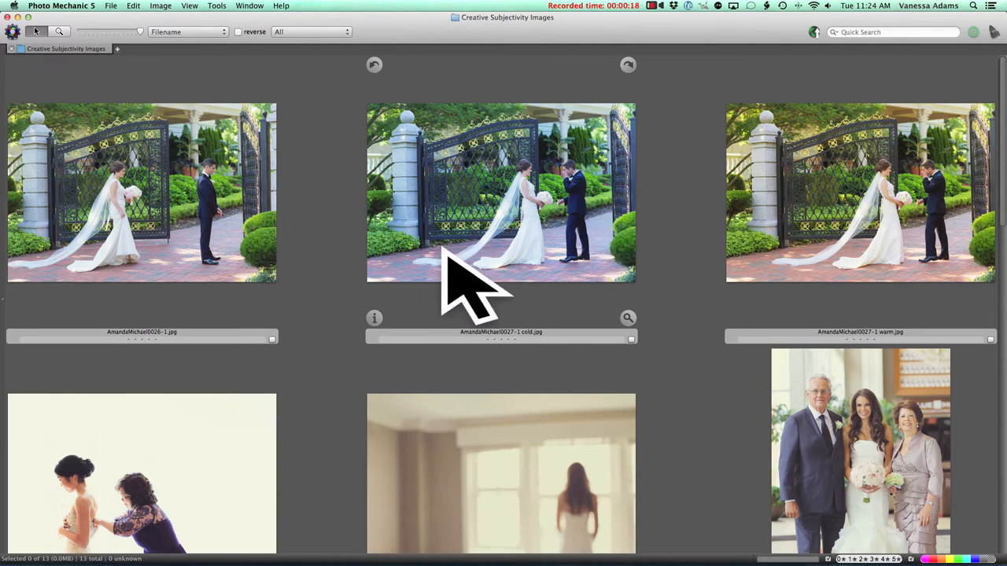
{"action": "mouse_move", "coordinate": [315, 307]}
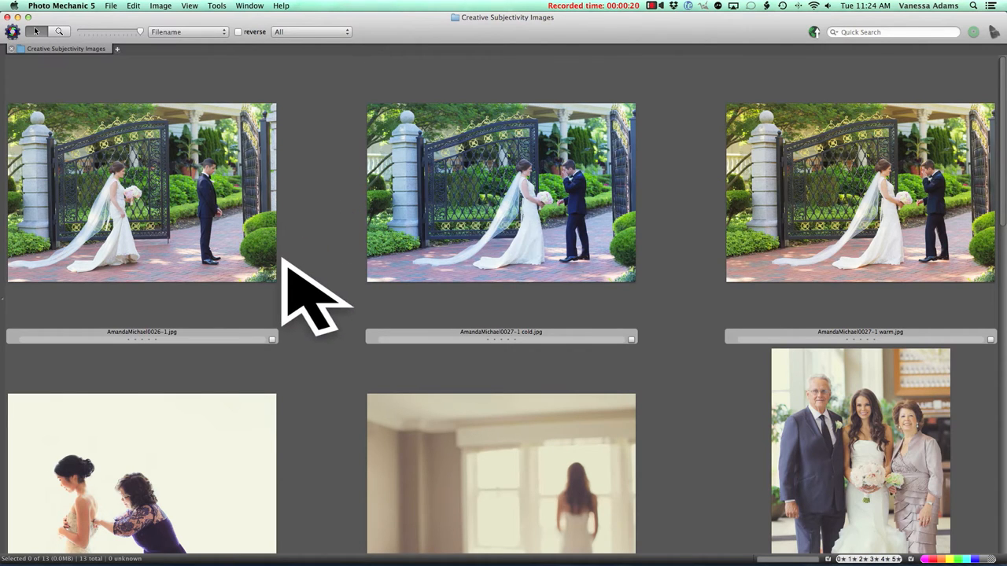
{"action": "mouse_move", "coordinate": [118, 48]}
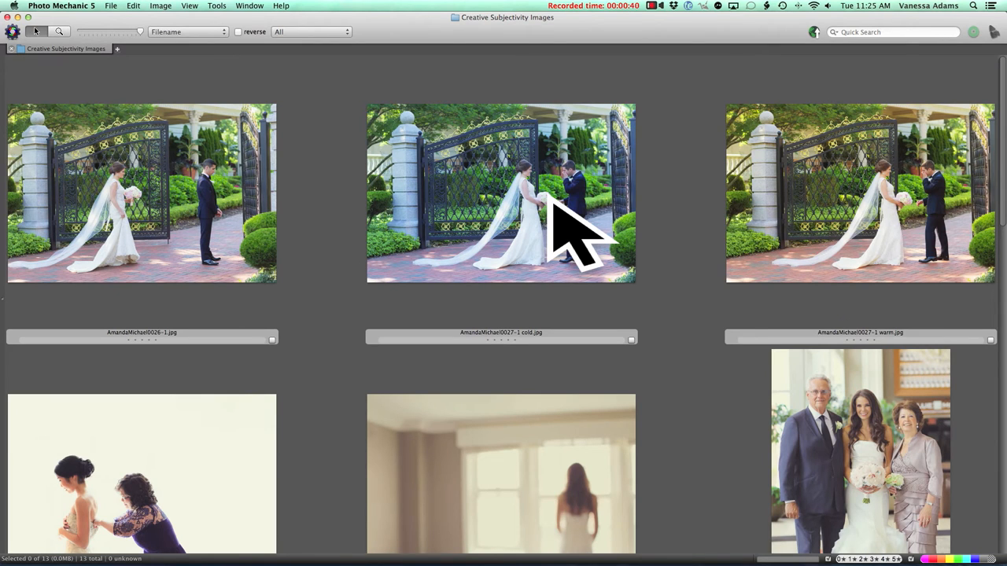
{"action": "mouse_move", "coordinate": [472, 244]}
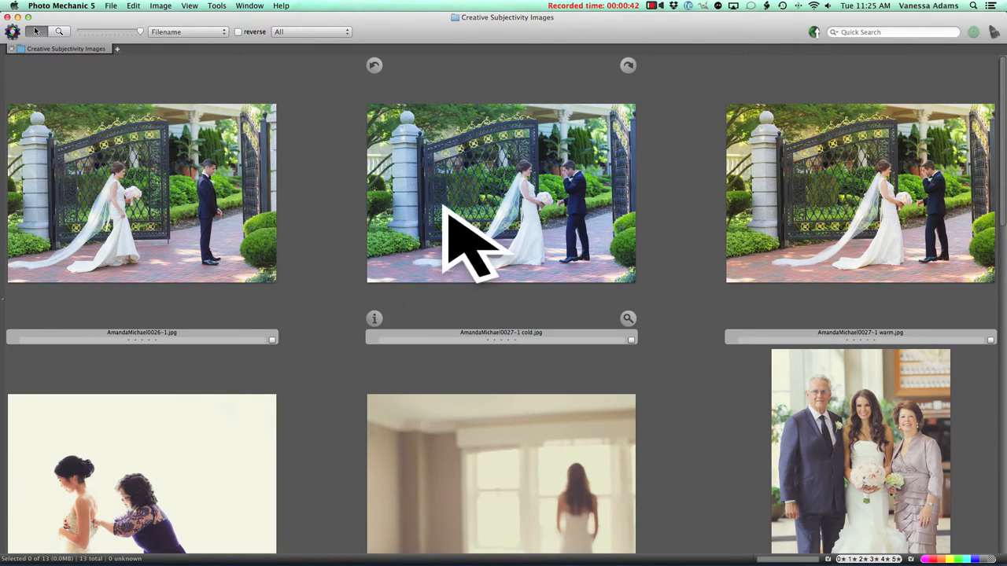
{"action": "mouse_move", "coordinate": [401, 236]}
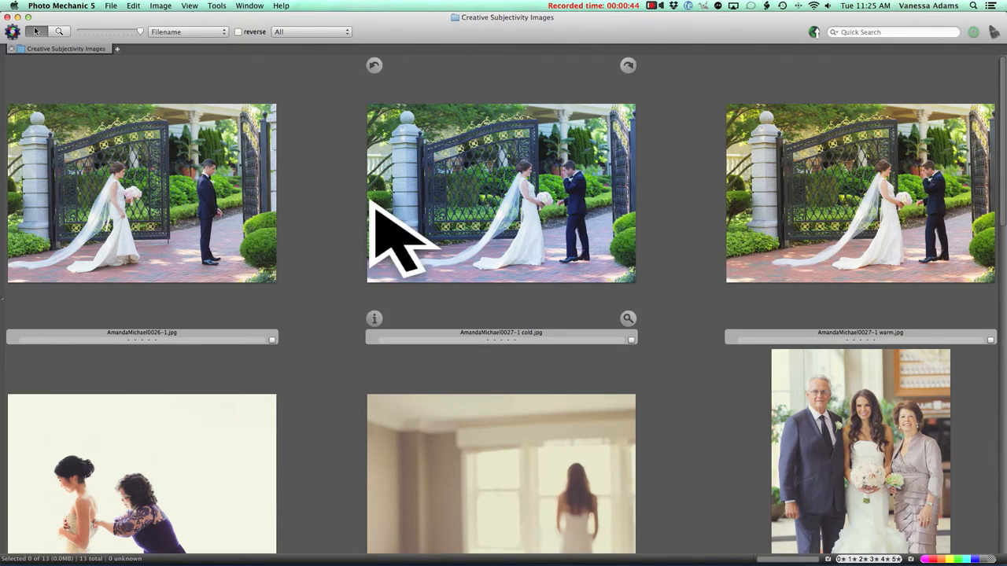
Select the gate photos in turn, ending on the warm version for labelling.
{"action": "left_click", "coordinate": [141, 193]}
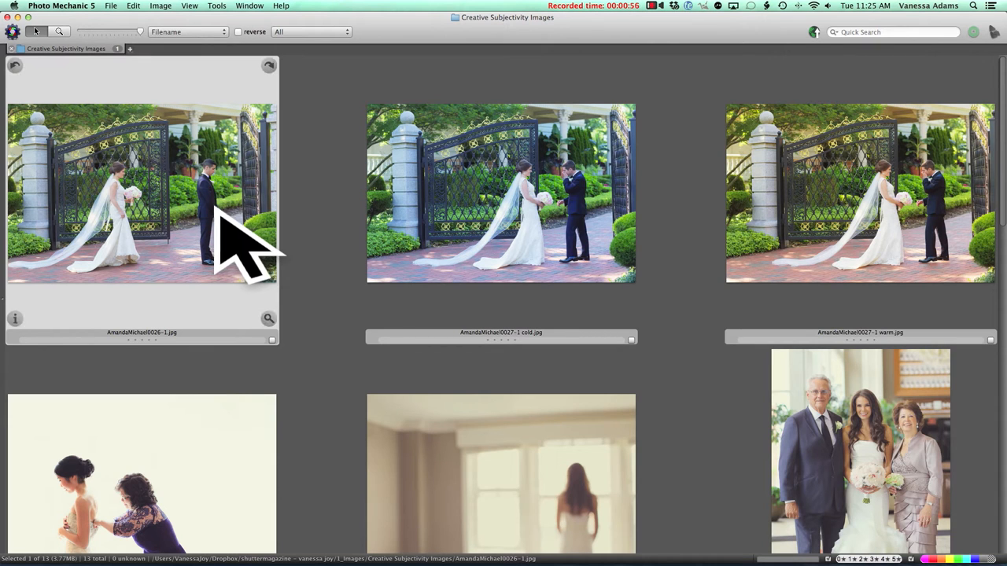
{"action": "mouse_move", "coordinate": [208, 252]}
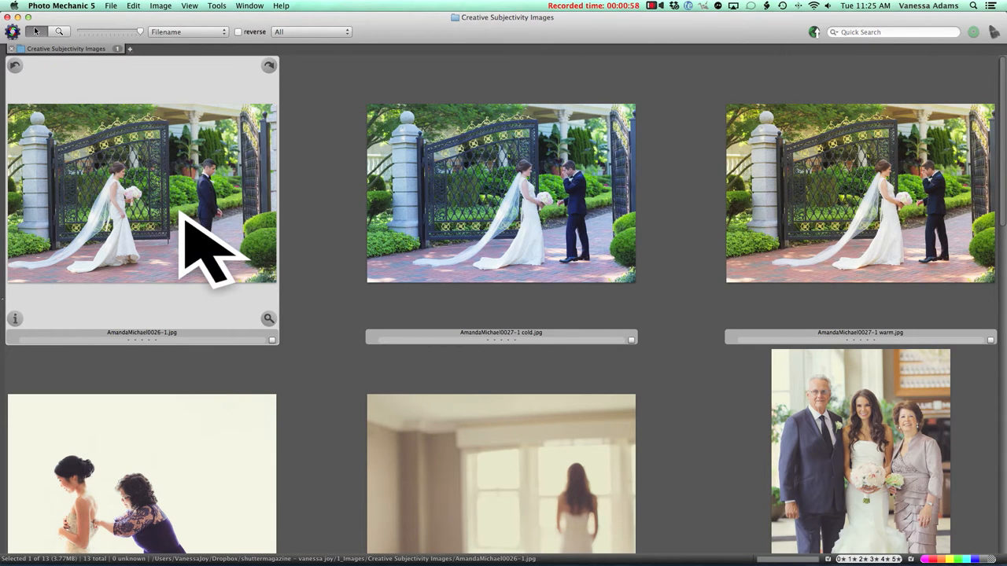
{"action": "left_click", "coordinate": [500, 193]}
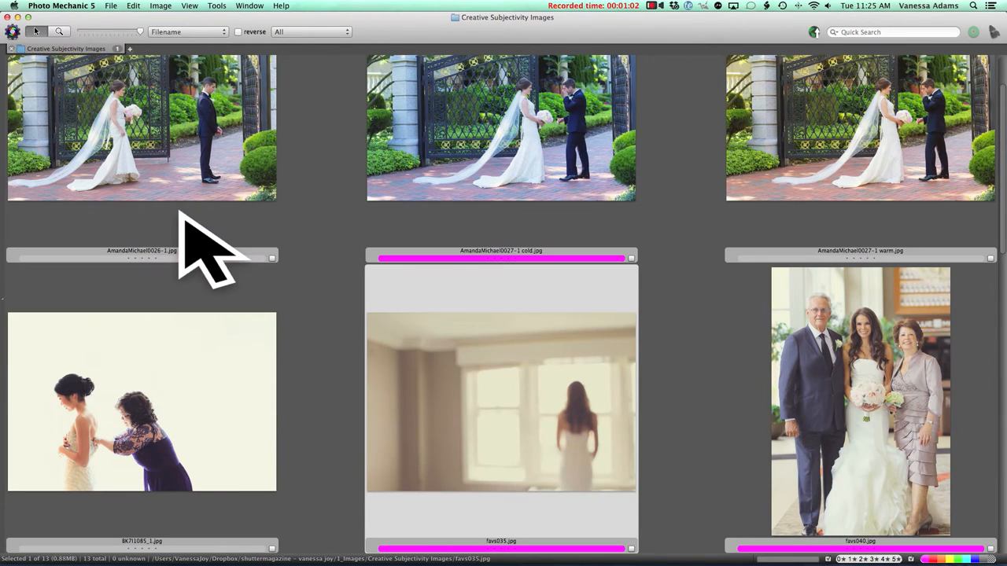
{"action": "mouse_move", "coordinate": [598, 385]}
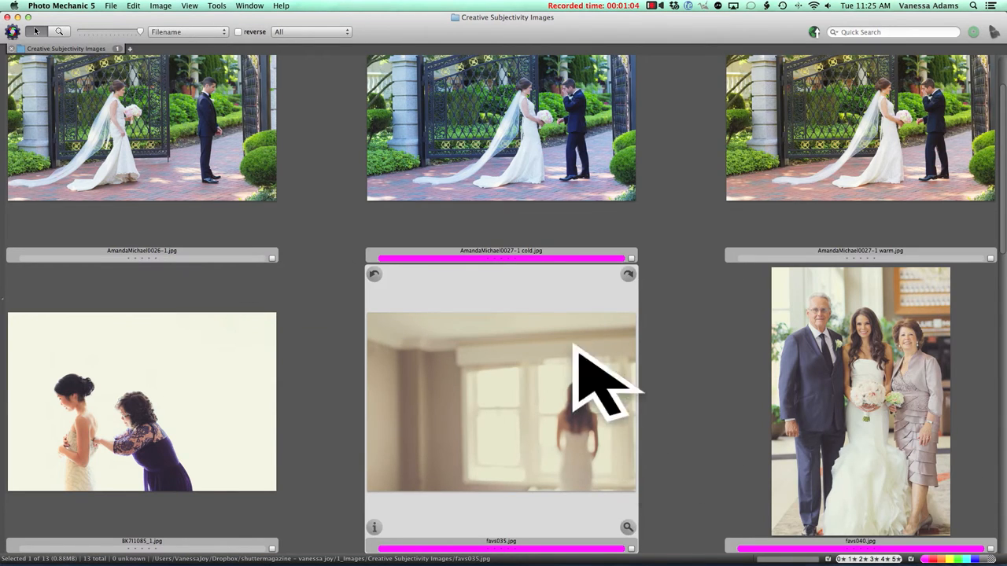
{"action": "mouse_move", "coordinate": [724, 361]}
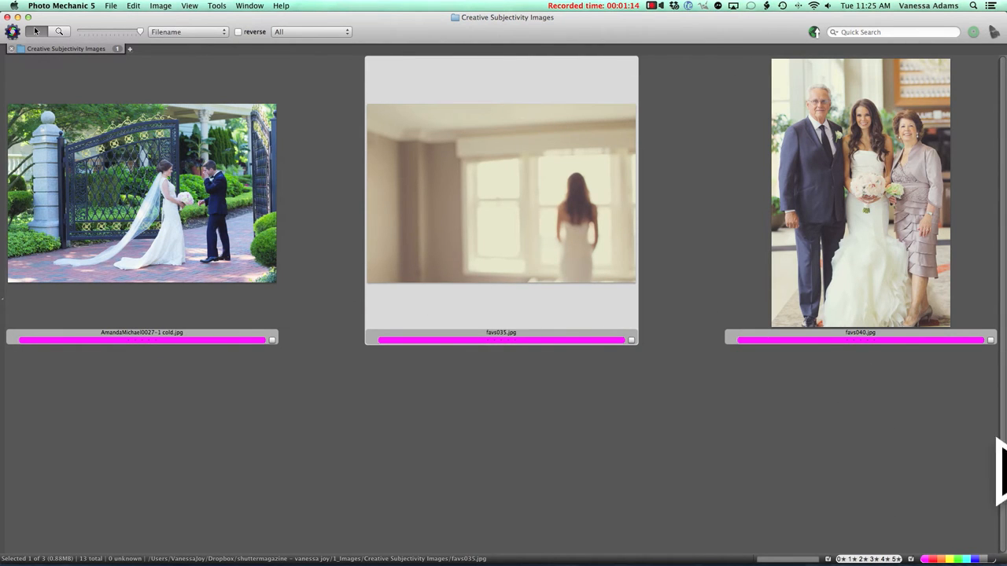
{"action": "scroll", "scroll_direction": "down", "scroll_amount": 3}
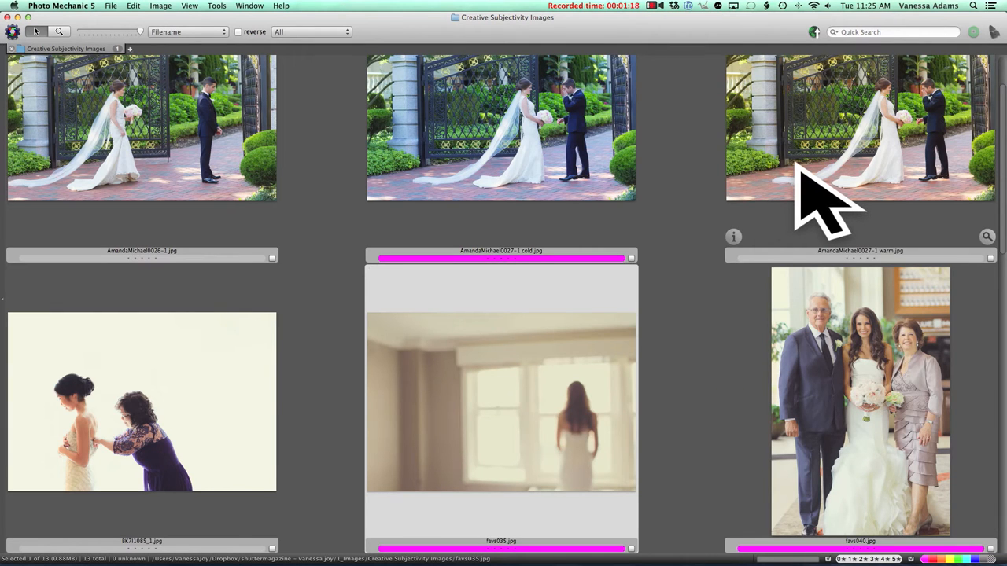
{"action": "left_click", "coordinate": [859, 149]}
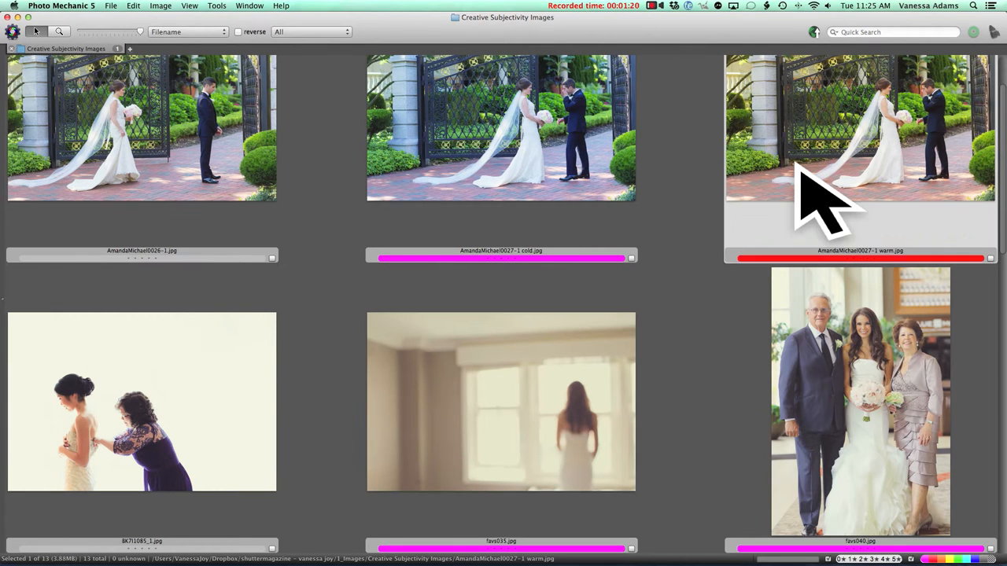
Apply the color classes so the warm gate photo is red and the cold one magenta.
{"action": "left_click", "coordinate": [141, 401]}
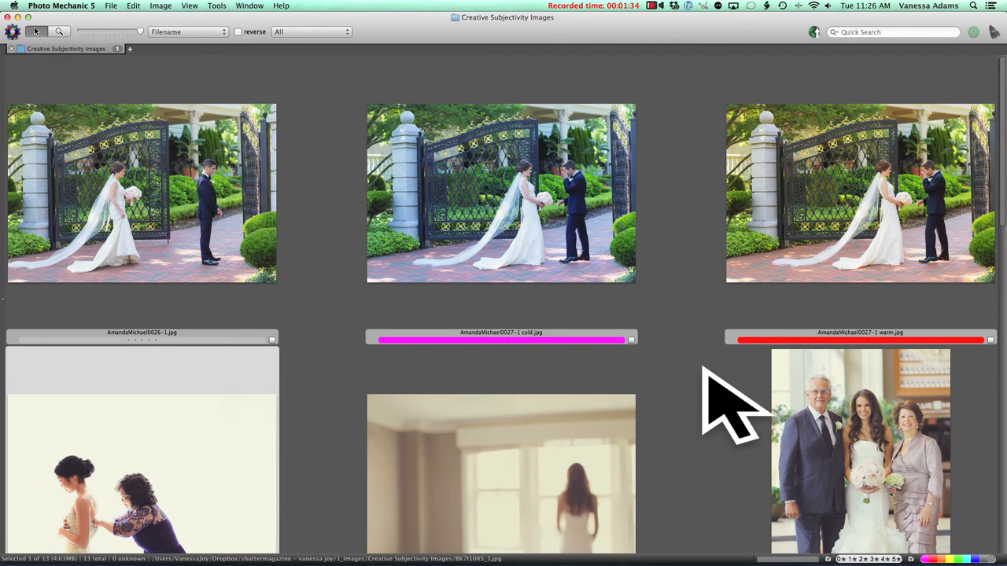
{"action": "mouse_move", "coordinate": [605, 259]}
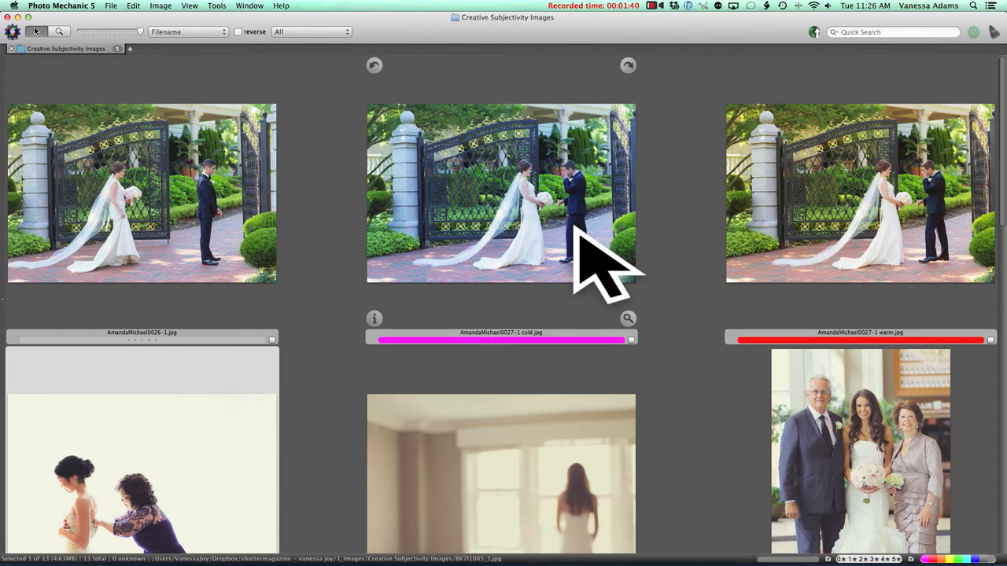
{"action": "left_click", "coordinate": [500, 192]}
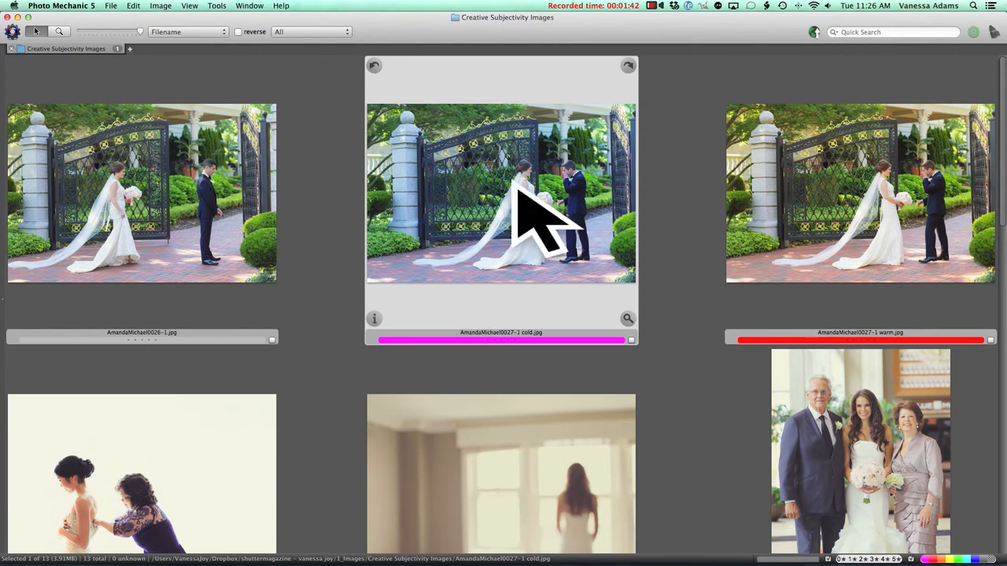
{"action": "mouse_move", "coordinate": [228, 228]}
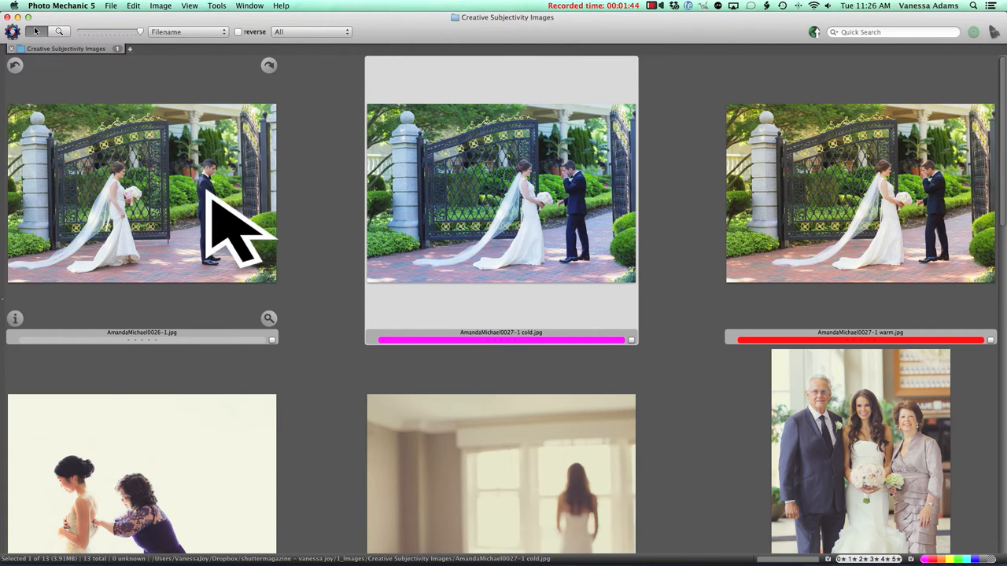
{"action": "mouse_move", "coordinate": [606, 236]}
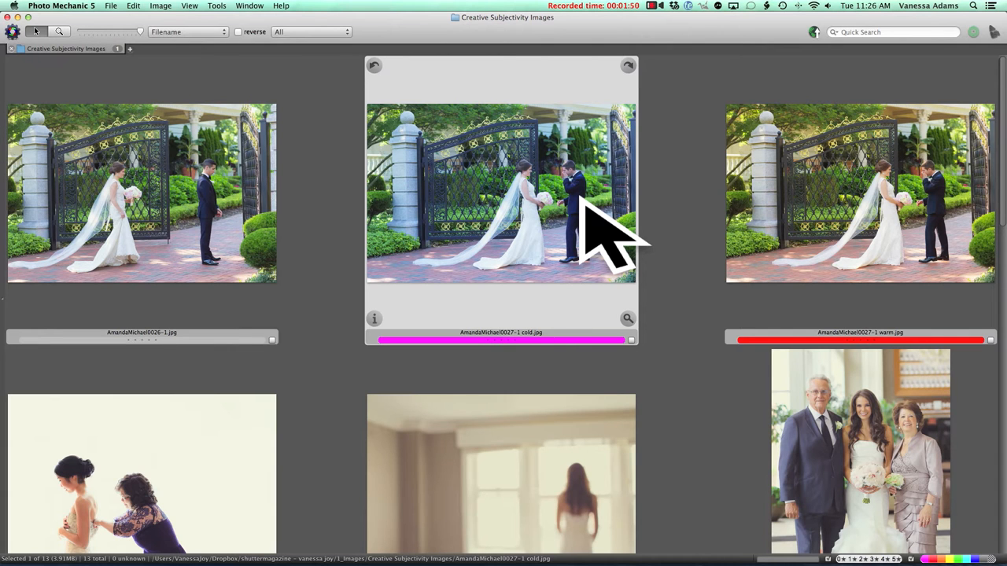
{"action": "scroll", "scroll_direction": "down", "scroll_amount": 3}
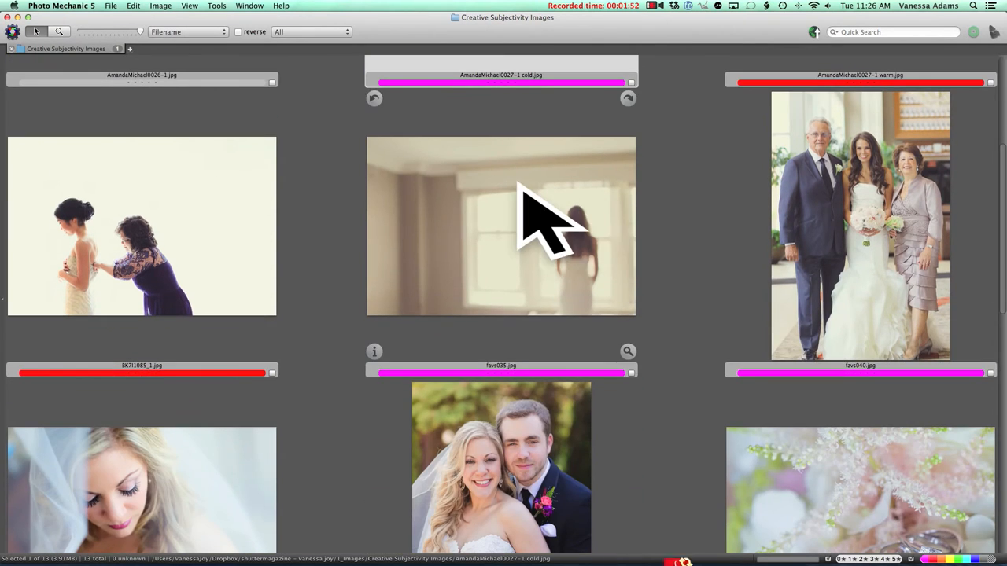
{"action": "scroll", "scroll_direction": "down", "scroll_amount": 3}
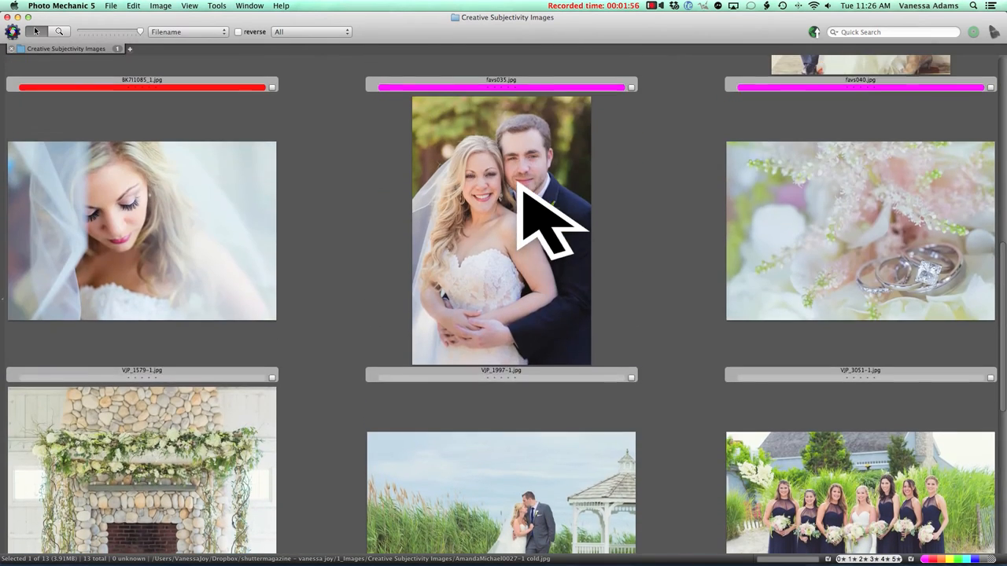
{"action": "scroll", "scroll_direction": "down", "scroll_amount": 3}
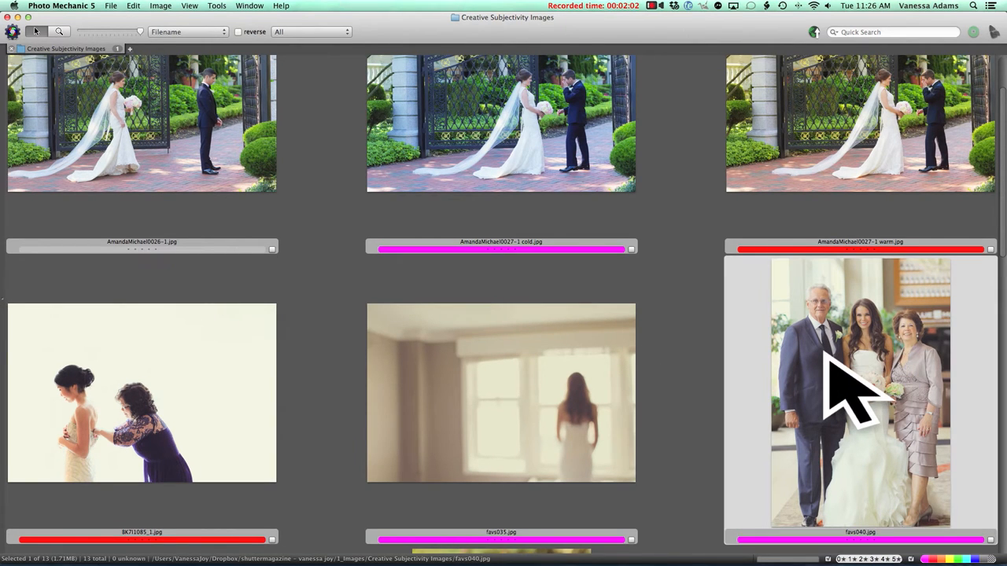
{"action": "mouse_move", "coordinate": [585, 402]}
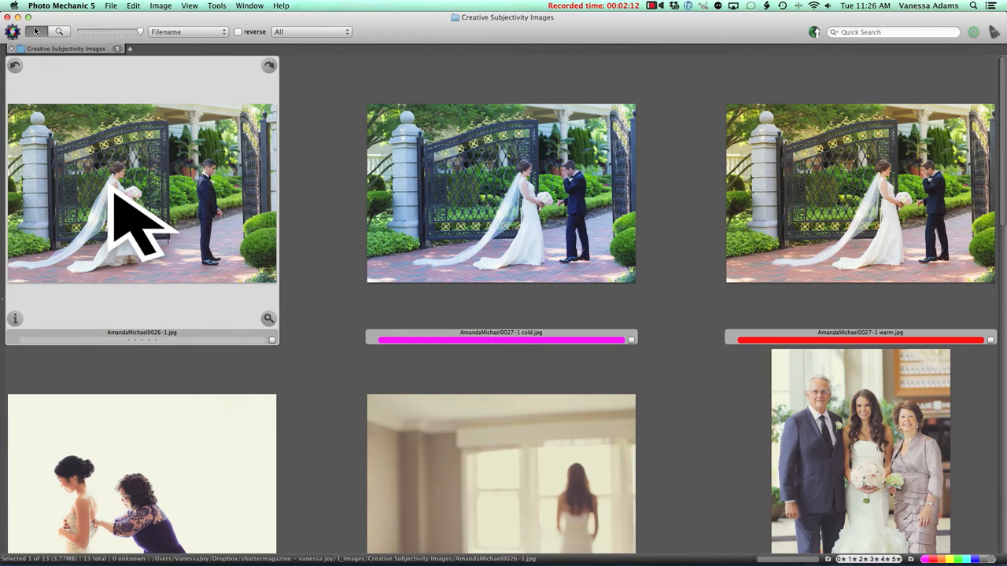
{"action": "mouse_move", "coordinate": [157, 188]}
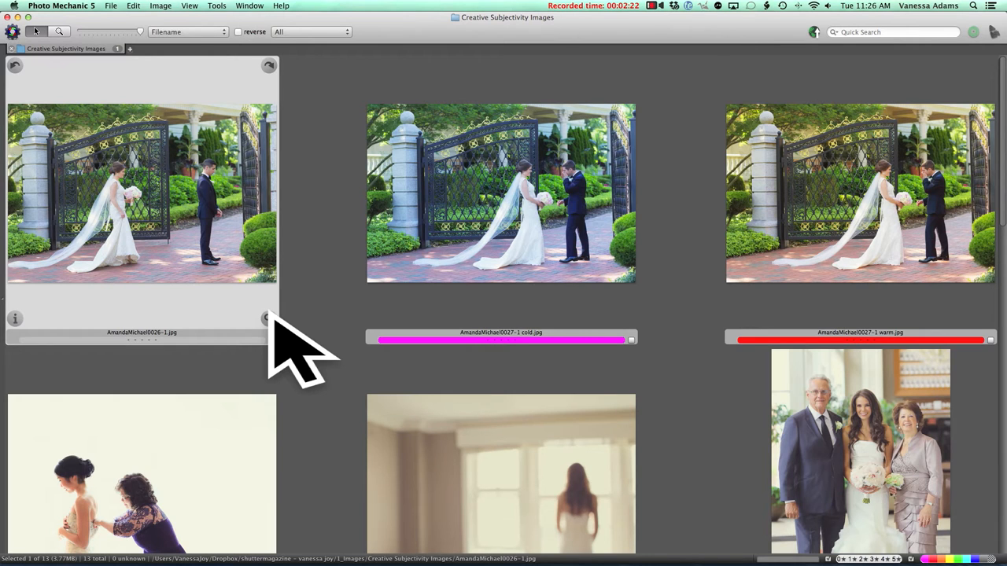
{"action": "mouse_move", "coordinate": [684, 275]}
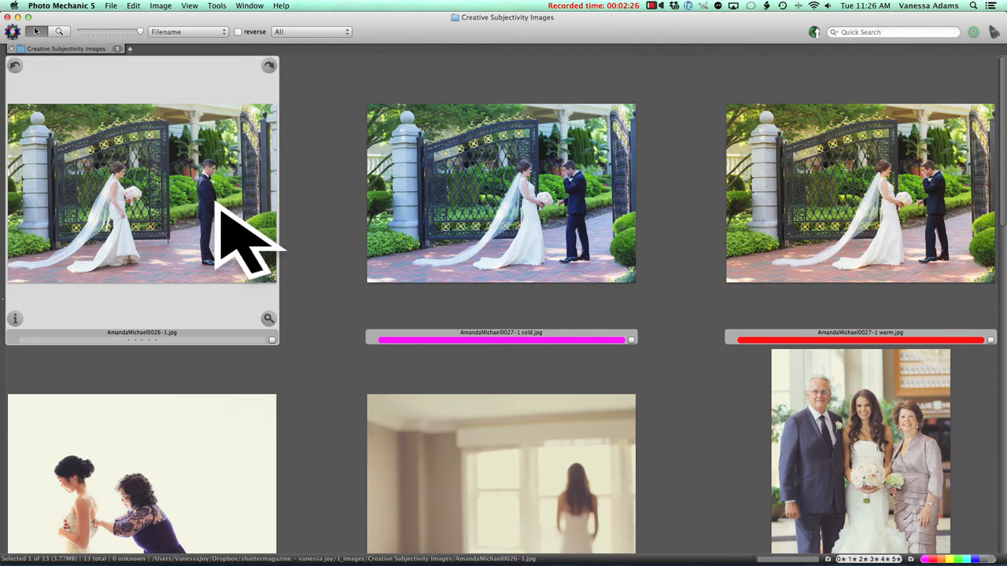
Preview the gate photo full-size and step through to its cold and warm versions (image 3 of 13).
{"action": "double_click", "coordinate": [141, 191]}
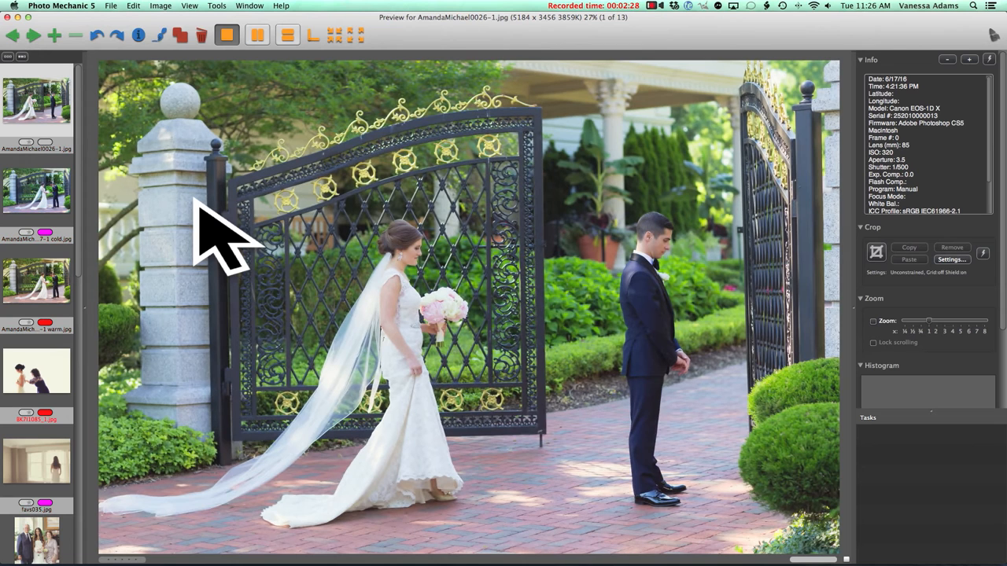
{"action": "key", "text": "right"}
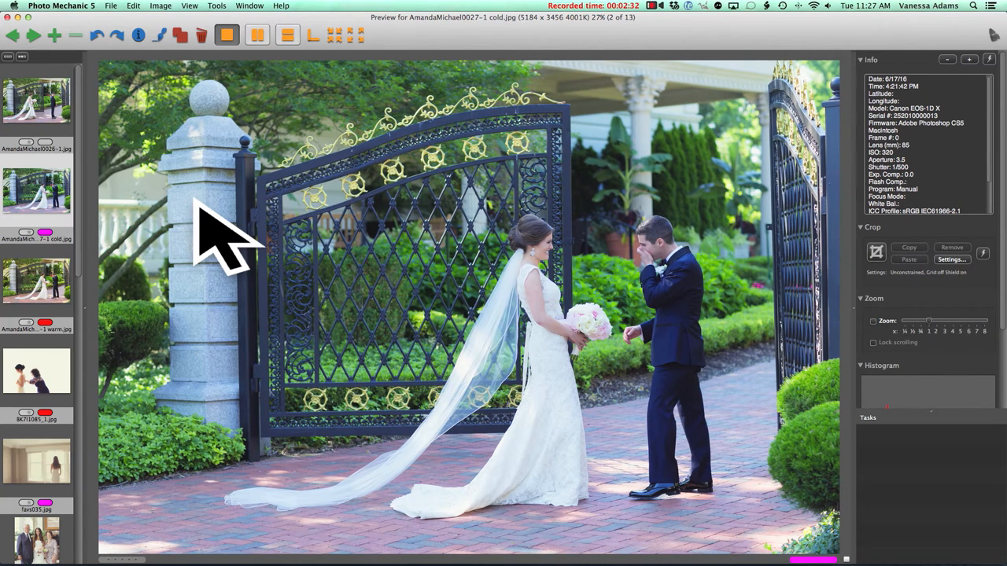
{"action": "mouse_move", "coordinate": [554, 428]}
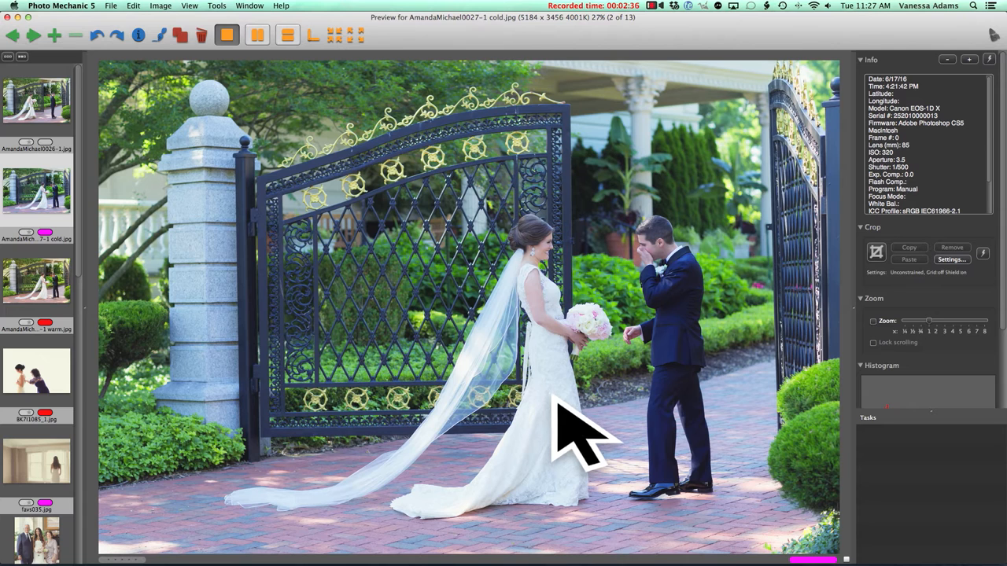
{"action": "mouse_move", "coordinate": [705, 330]}
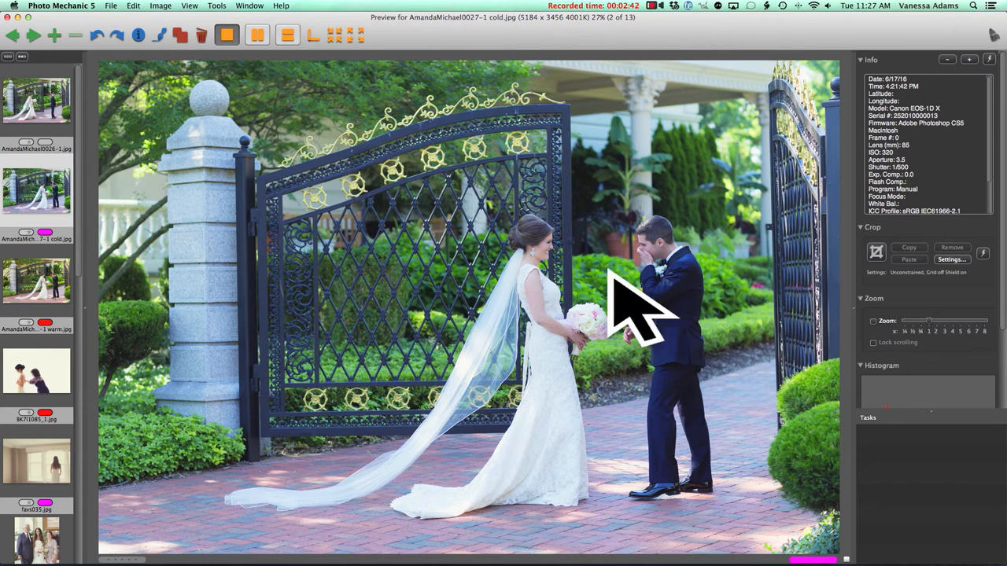
{"action": "mouse_move", "coordinate": [731, 338]}
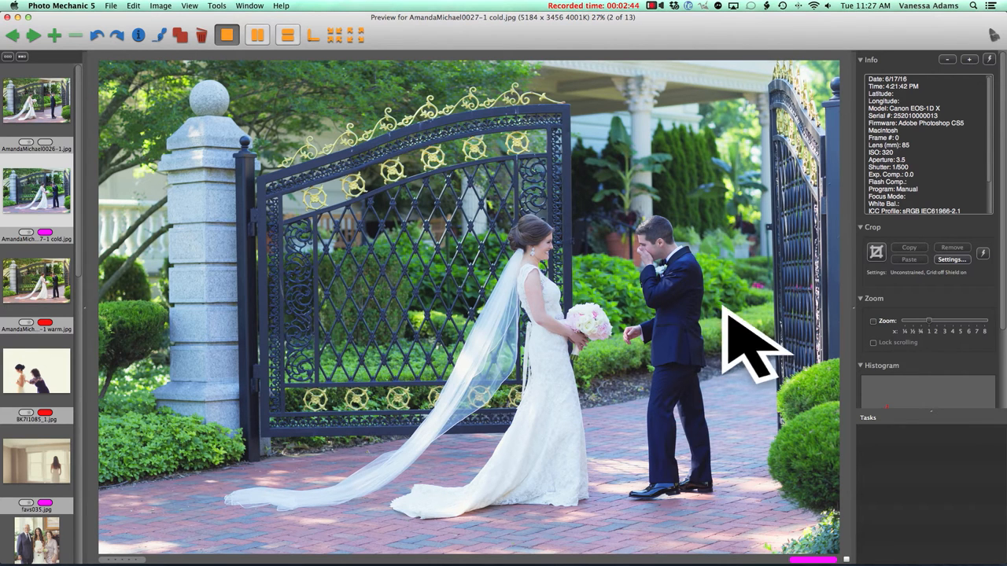
{"action": "key", "text": "right"}
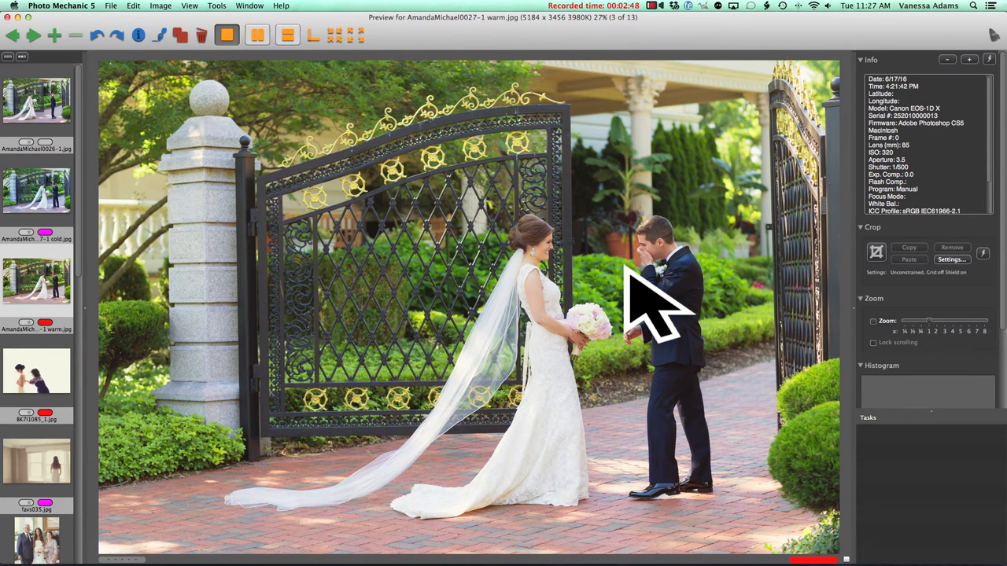
{"action": "mouse_move", "coordinate": [543, 260]}
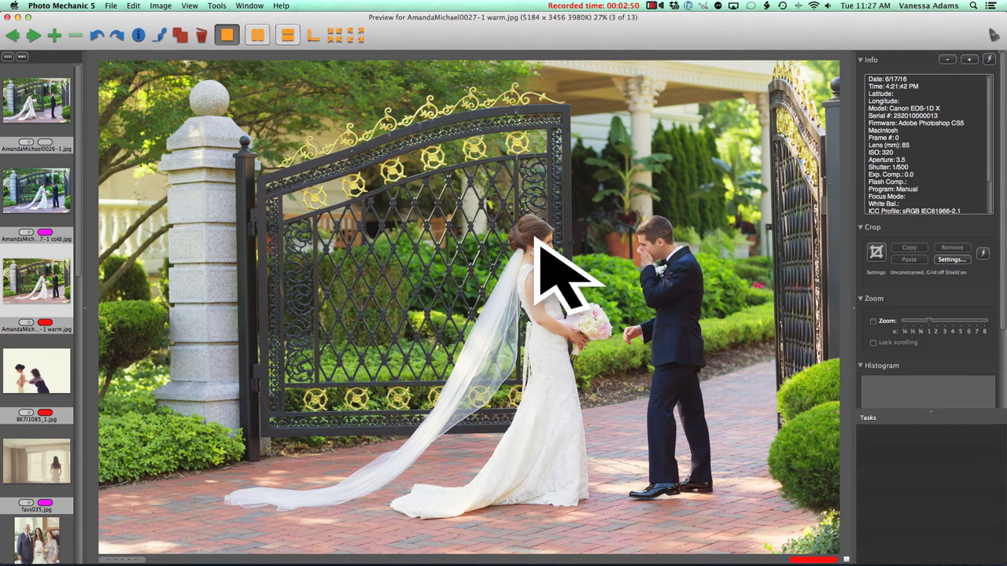
{"action": "mouse_move", "coordinate": [491, 283]}
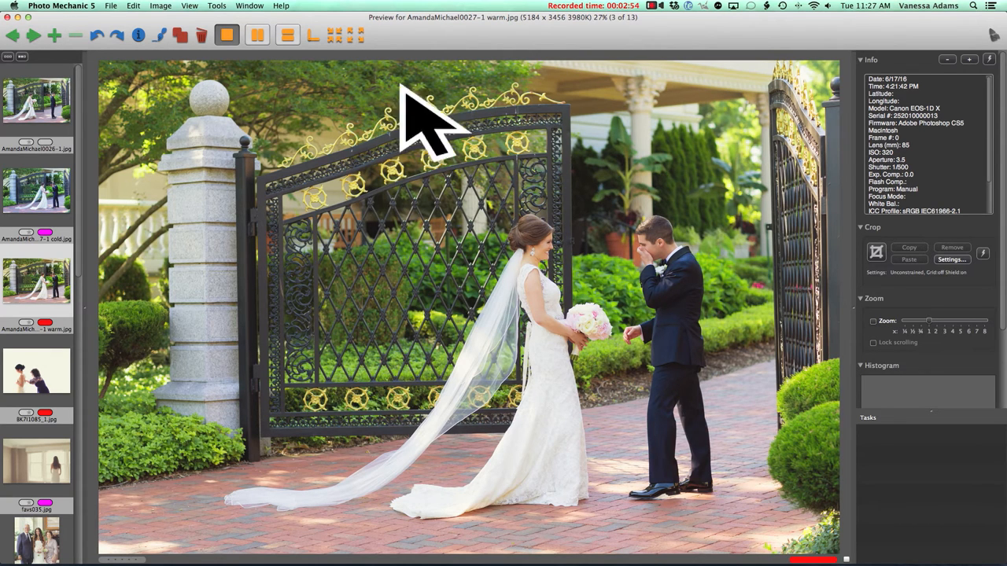
{"action": "mouse_move", "coordinate": [723, 181]}
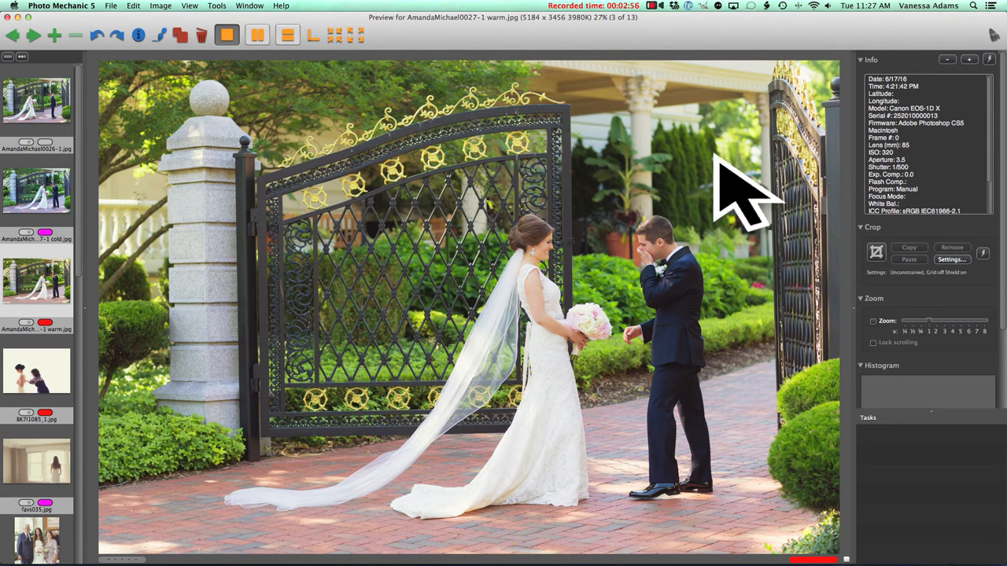
{"action": "mouse_move", "coordinate": [802, 259]}
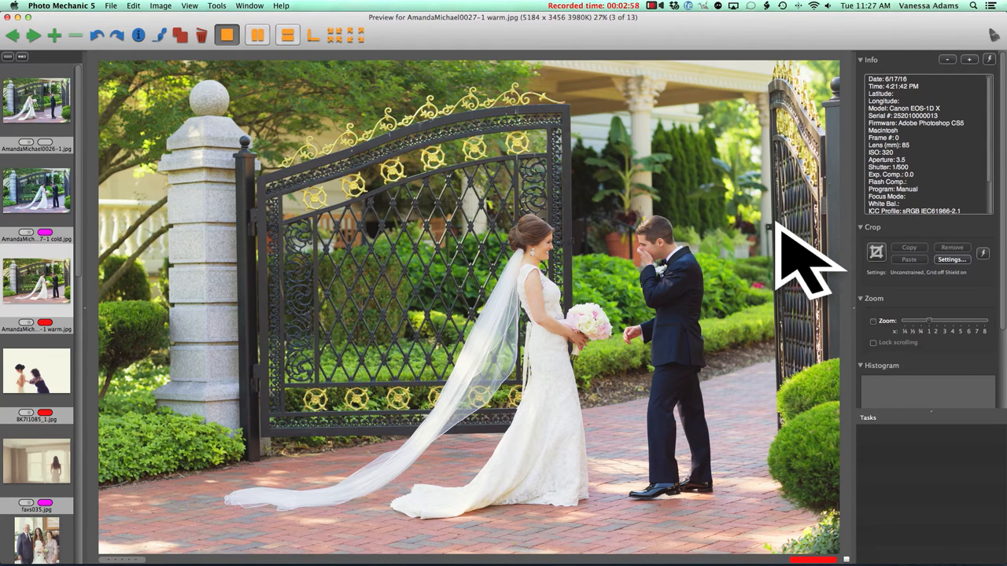
{"action": "mouse_move", "coordinate": [786, 260]}
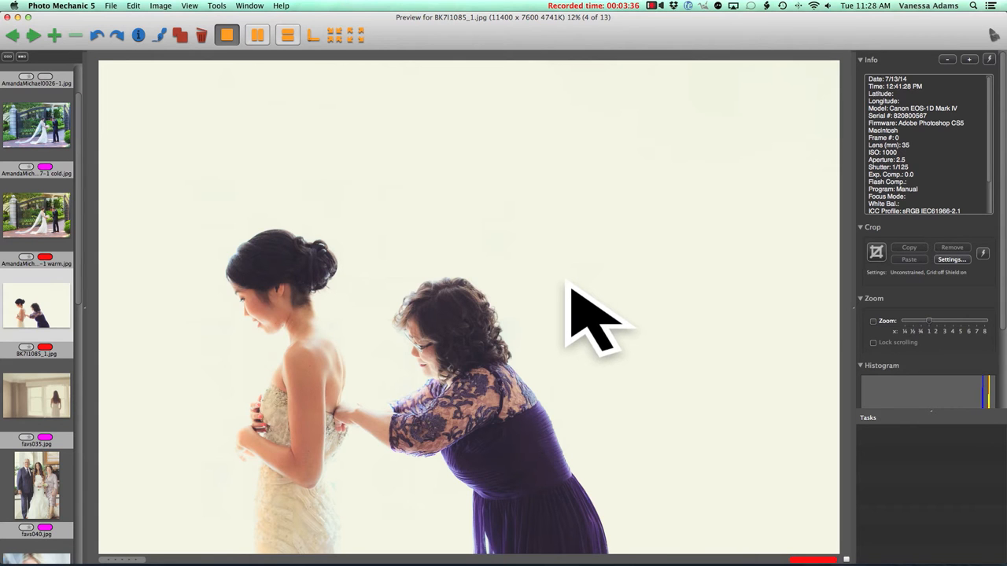
{"action": "mouse_move", "coordinate": [307, 181]}
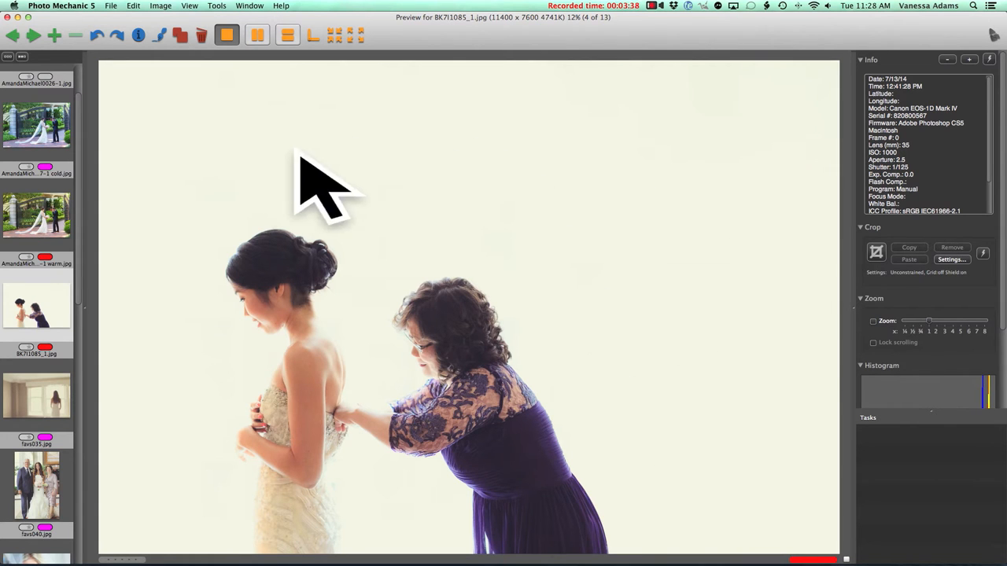
{"action": "mouse_move", "coordinate": [758, 422]}
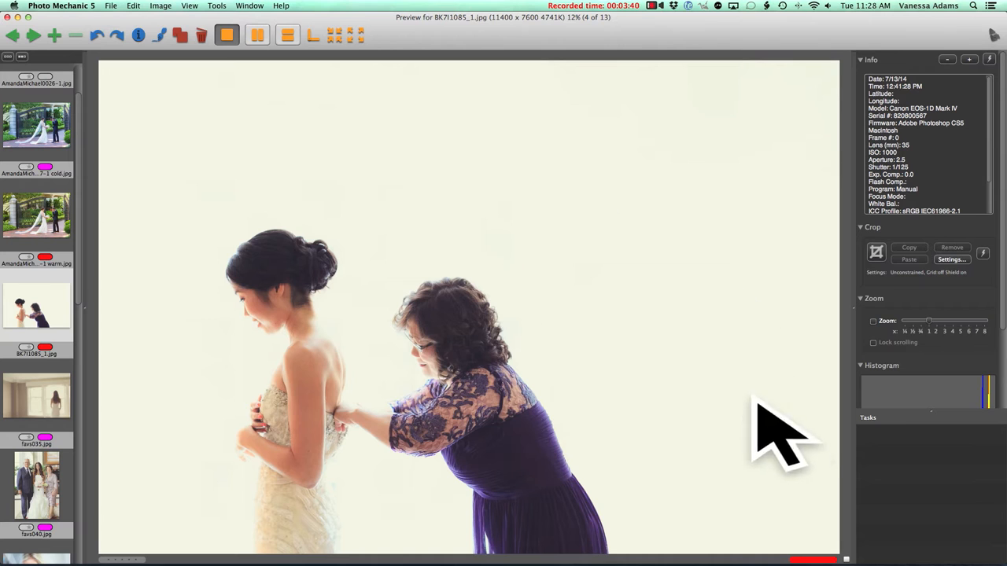
{"action": "mouse_move", "coordinate": [787, 511]}
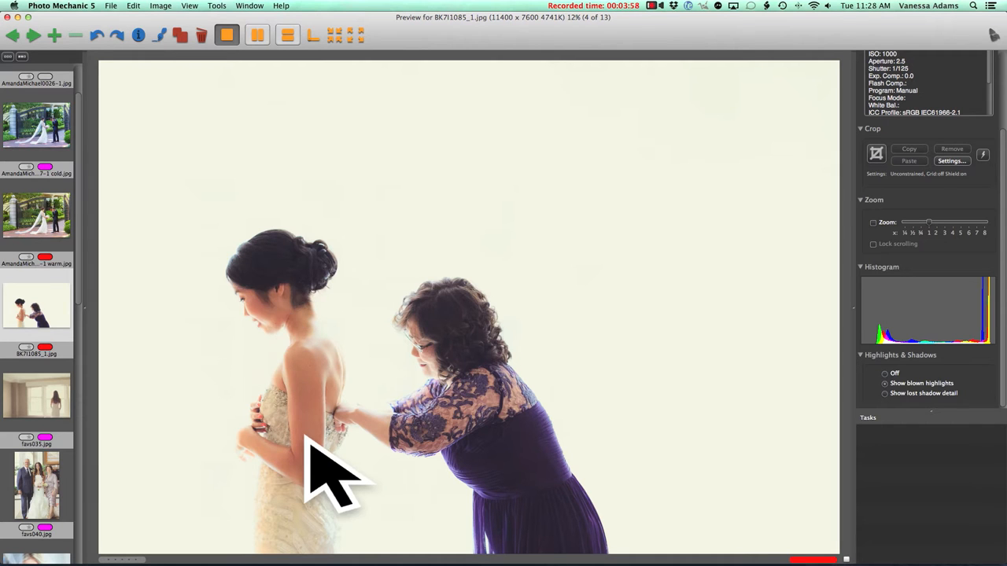
{"action": "mouse_move", "coordinate": [480, 165]}
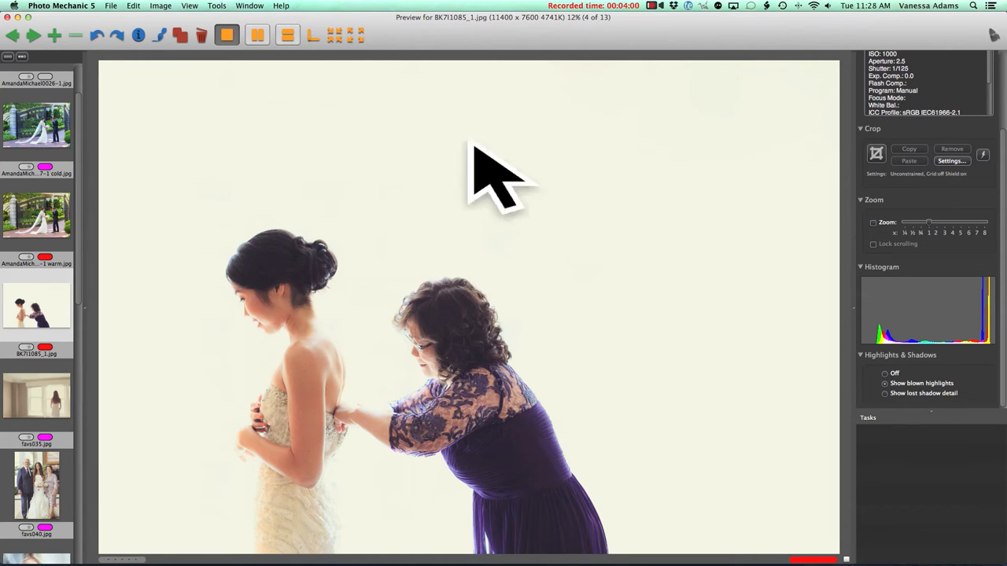
{"action": "mouse_move", "coordinate": [711, 283]}
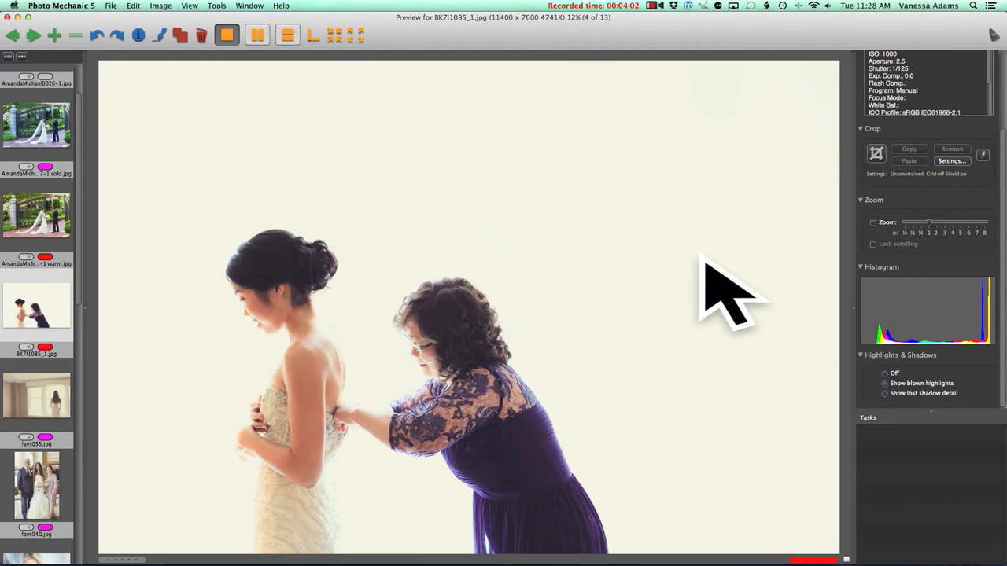
{"action": "mouse_move", "coordinate": [669, 283]}
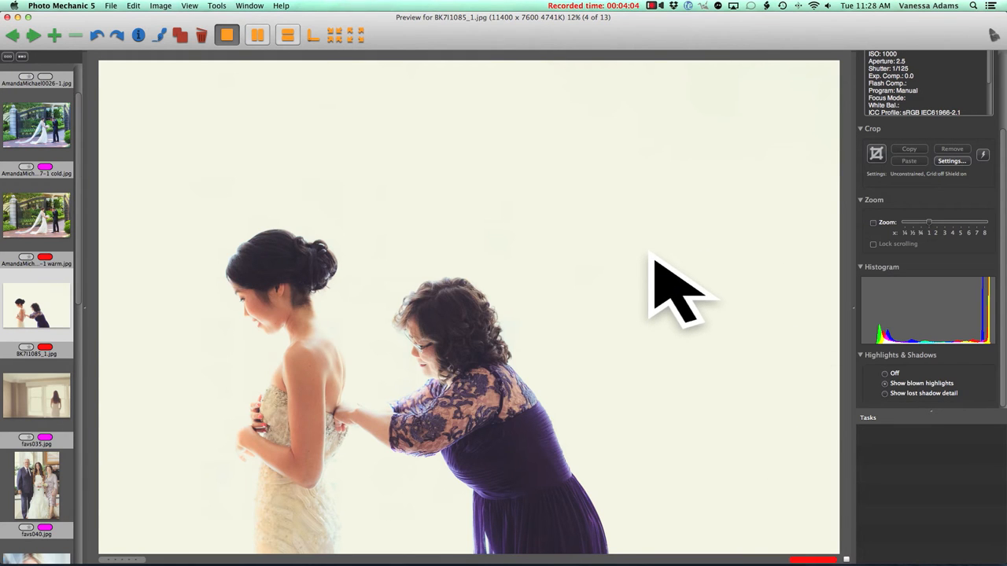
{"action": "mouse_move", "coordinate": [469, 354]}
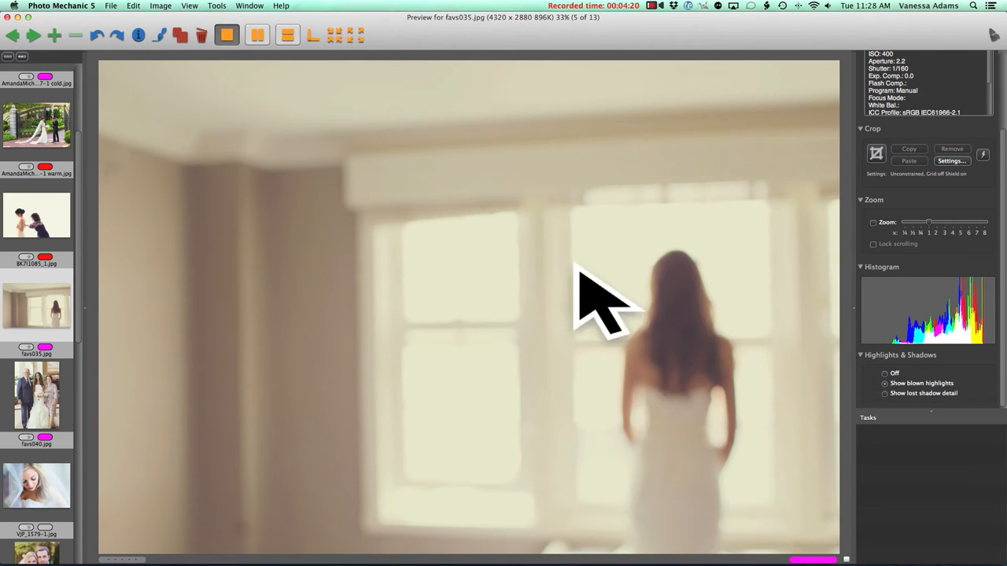
{"action": "mouse_move", "coordinate": [417, 416]}
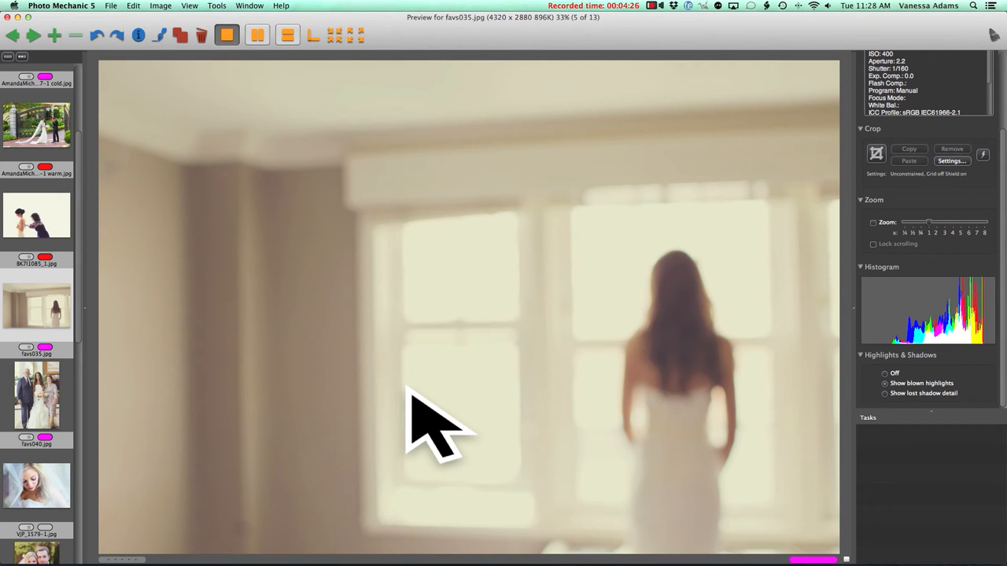
Advance the preview from image 5 to the veil close-up at image 7 of 13.
{"action": "scroll", "scroll_direction": "down", "scroll_amount": 3}
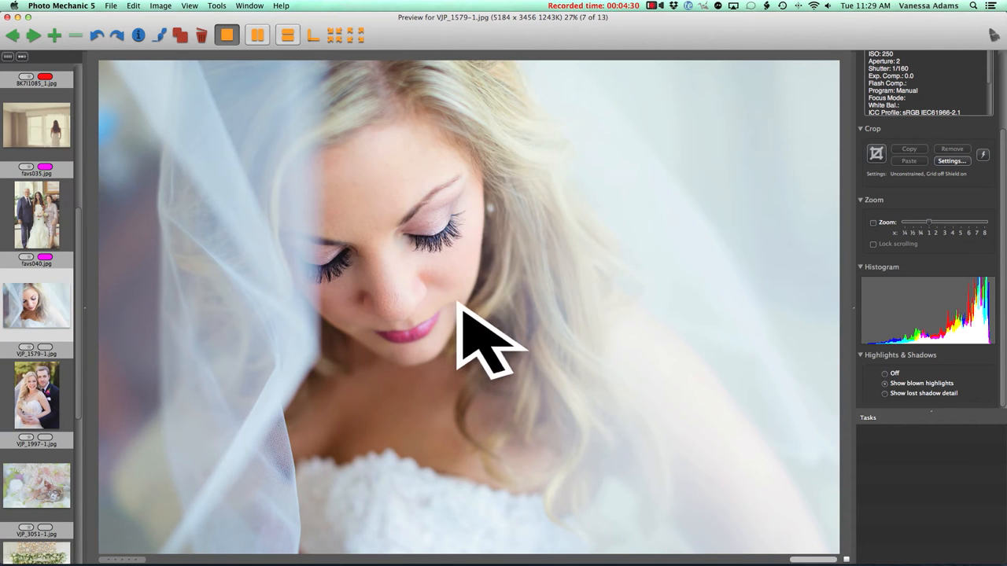
{"action": "mouse_move", "coordinate": [491, 275]}
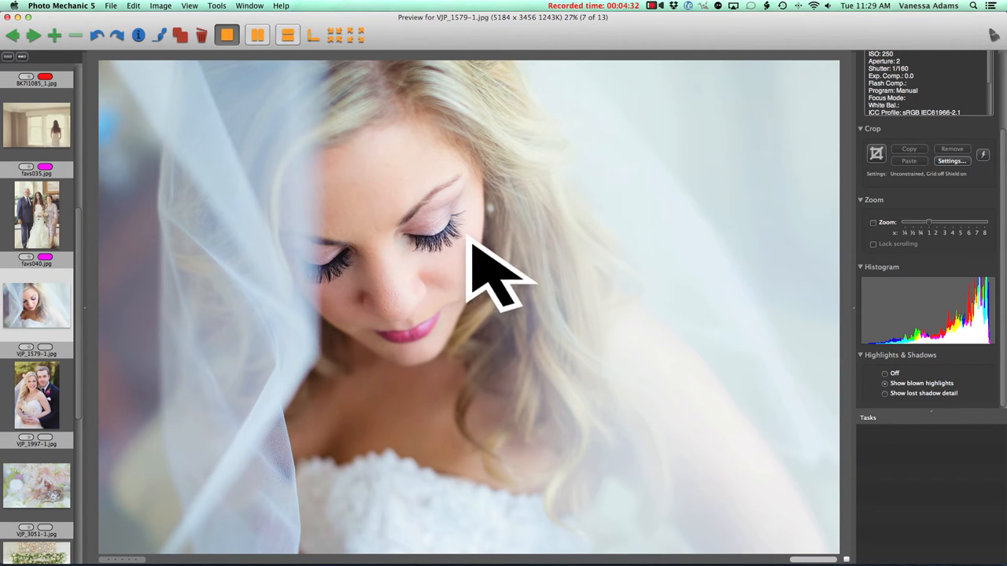
{"action": "mouse_move", "coordinate": [472, 283]}
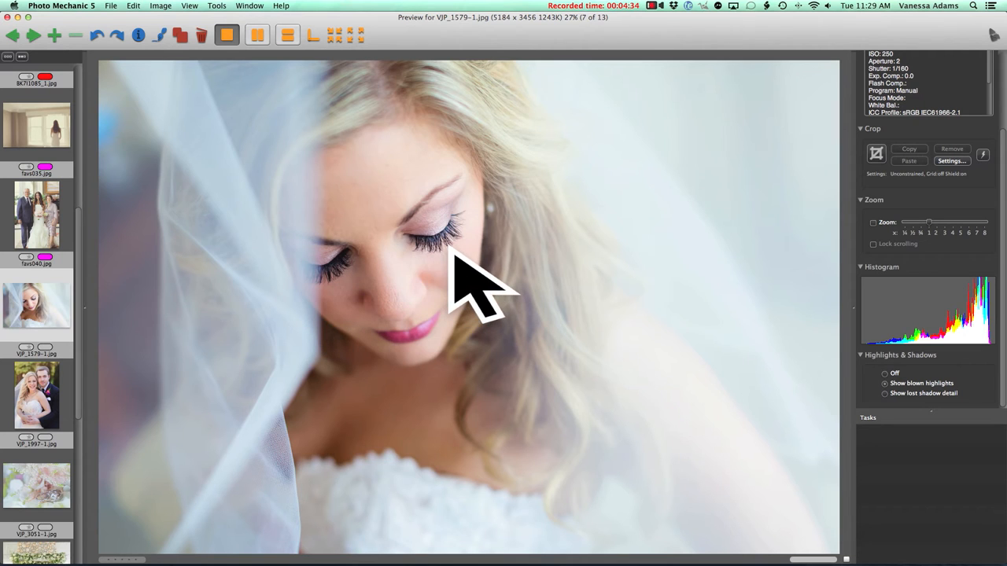
{"action": "mouse_move", "coordinate": [401, 330]}
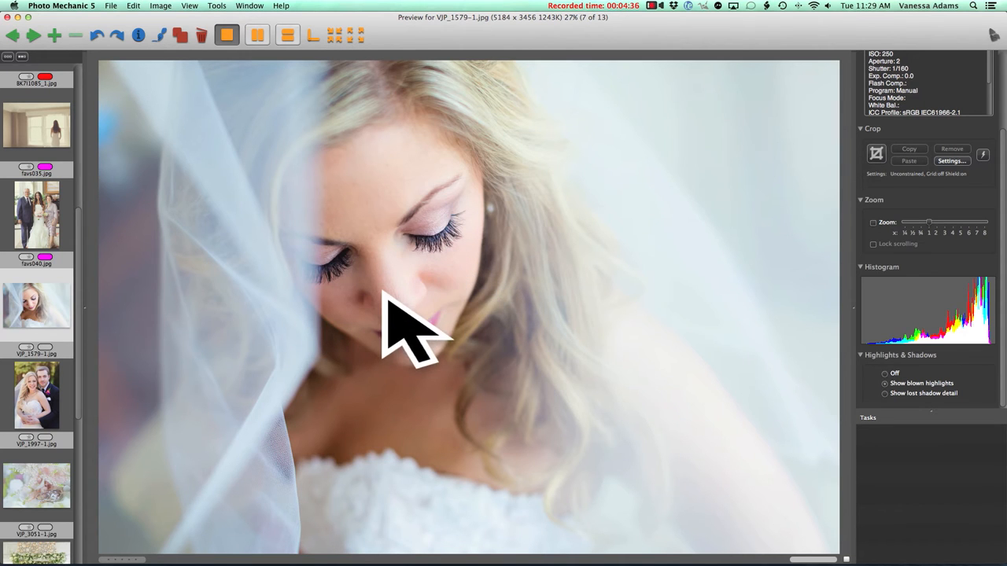
{"action": "mouse_move", "coordinate": [428, 322]}
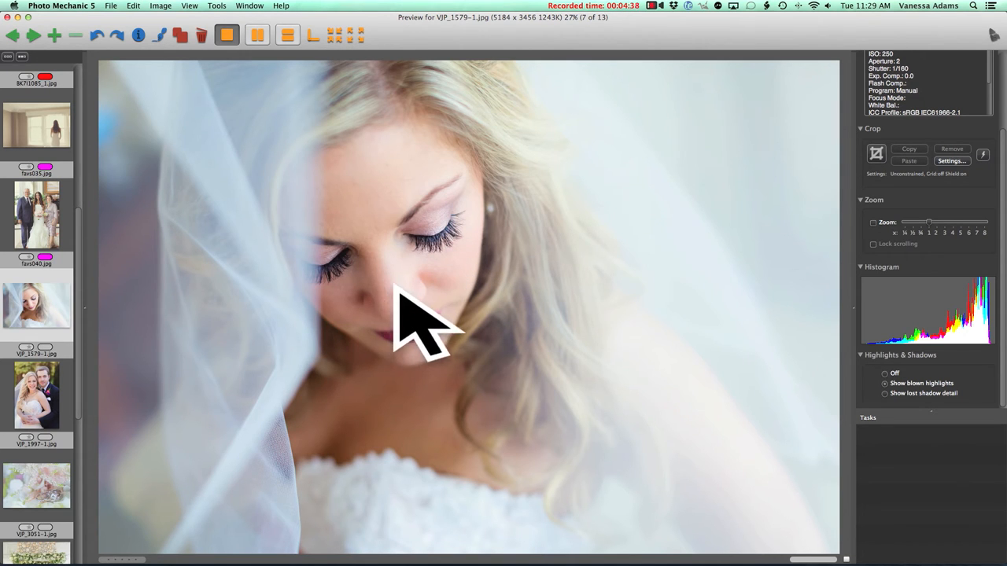
{"action": "mouse_move", "coordinate": [409, 330]}
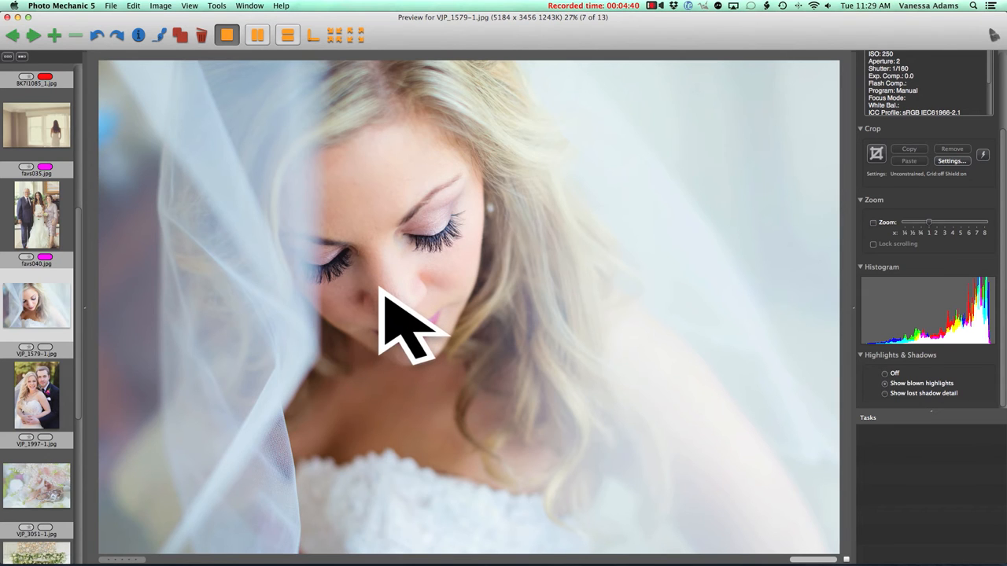
{"action": "mouse_move", "coordinate": [432, 302]}
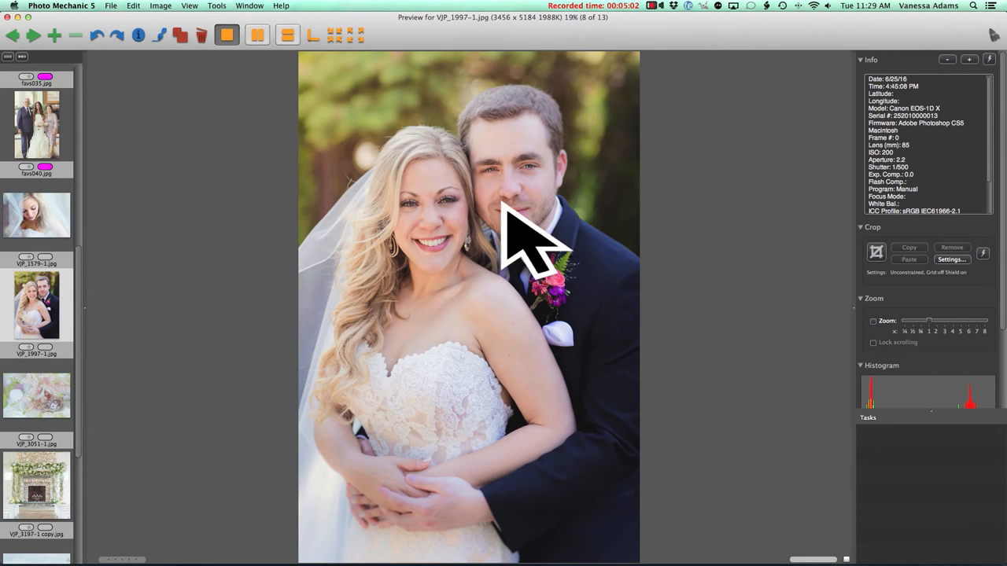
{"action": "mouse_move", "coordinate": [428, 228]}
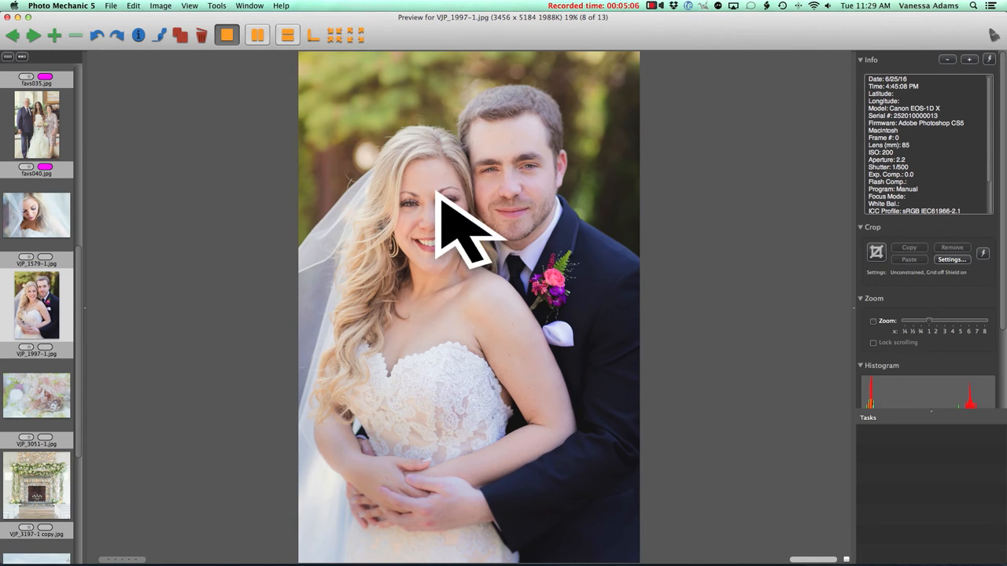
{"action": "mouse_move", "coordinate": [519, 235]}
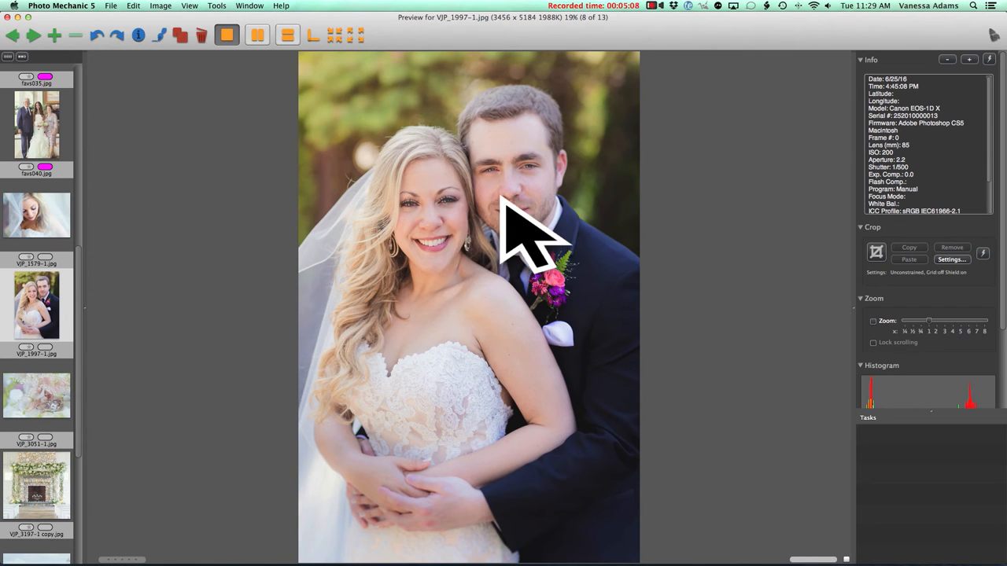
{"action": "mouse_move", "coordinate": [425, 236]}
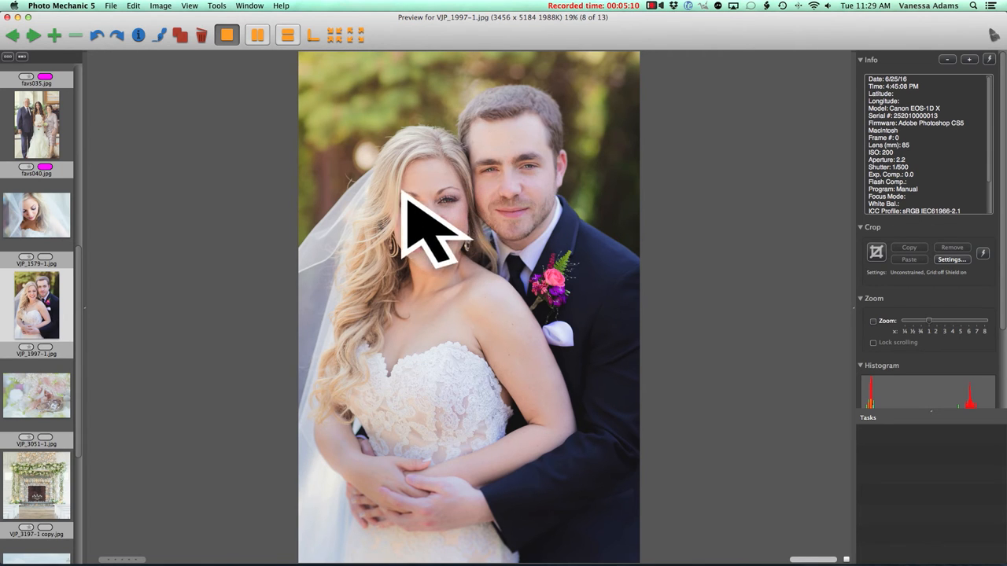
{"action": "mouse_move", "coordinate": [563, 229]}
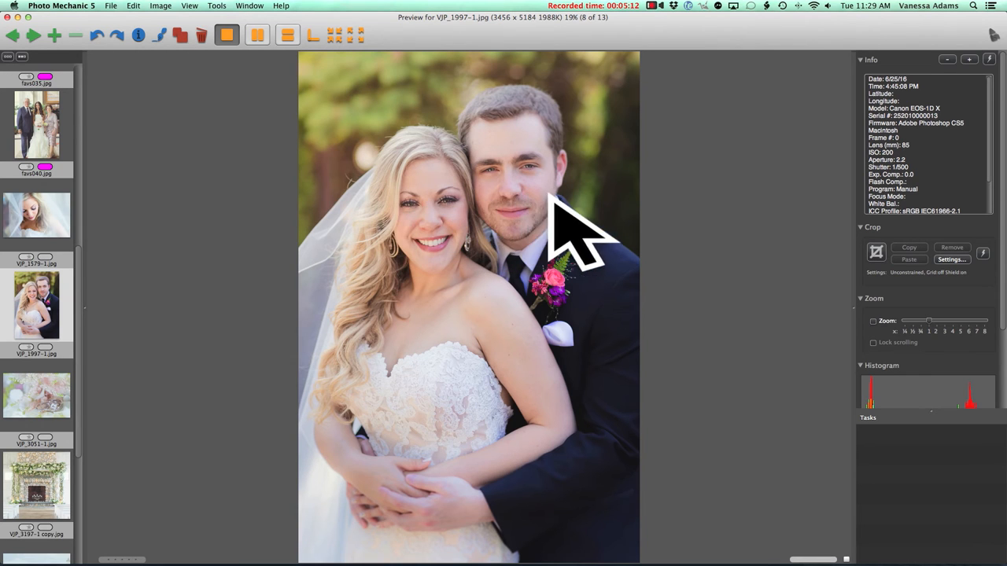
{"action": "mouse_move", "coordinate": [598, 235]}
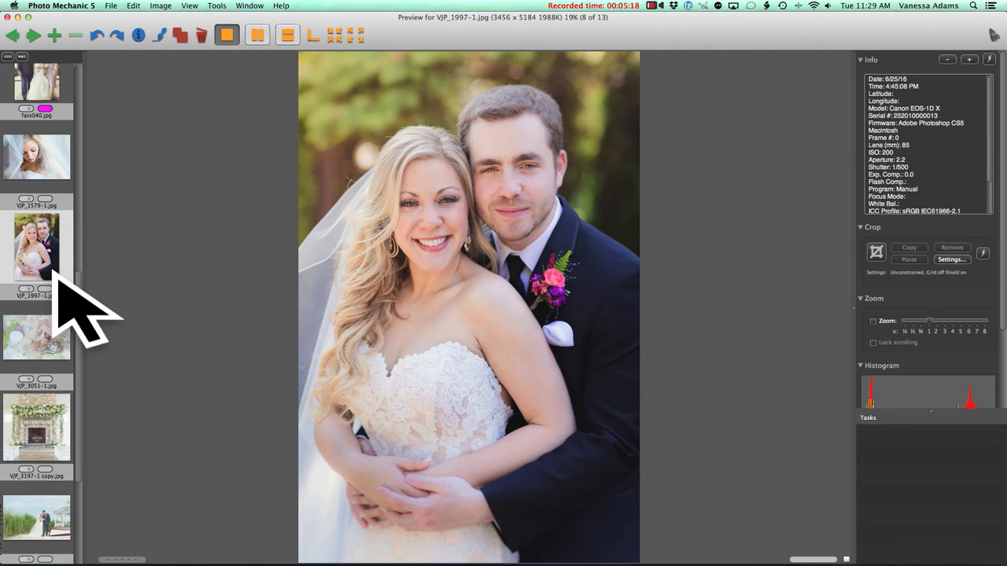
Bring up the bride-with-bridesmaids beach photo, image 12 of 13, from the filmstrip.
{"action": "left_click", "coordinate": [37, 421]}
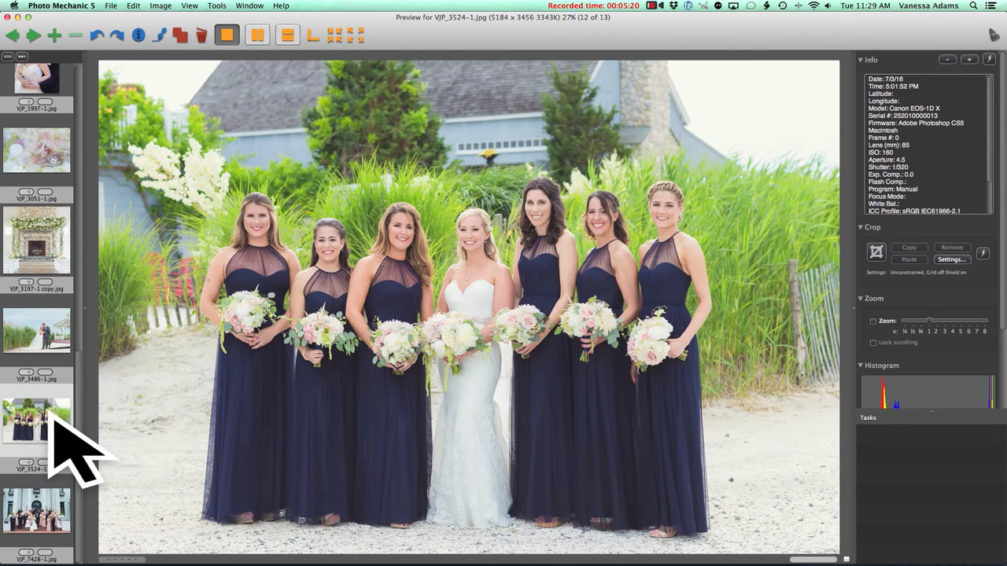
{"action": "mouse_move", "coordinate": [409, 346]}
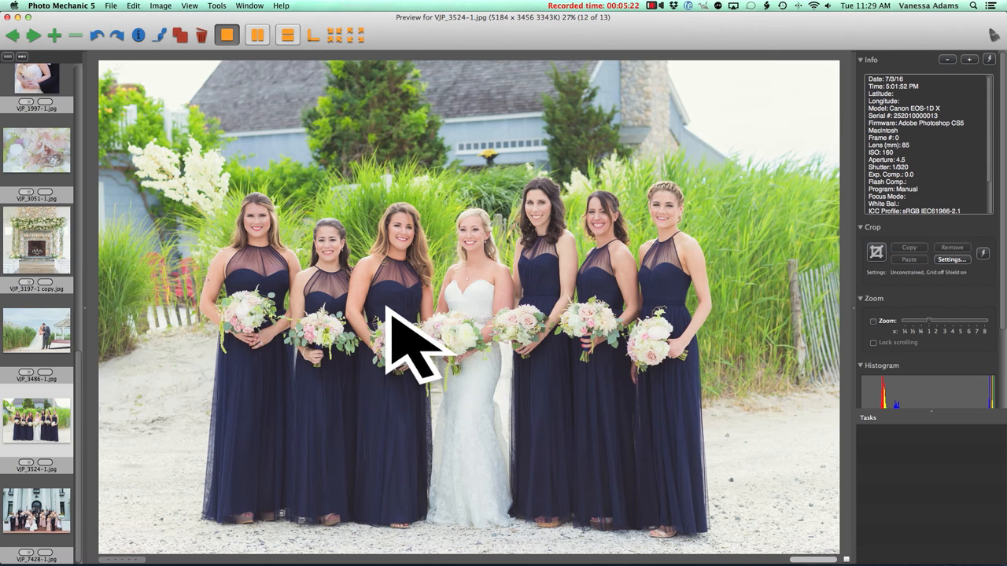
{"action": "mouse_move", "coordinate": [280, 228]}
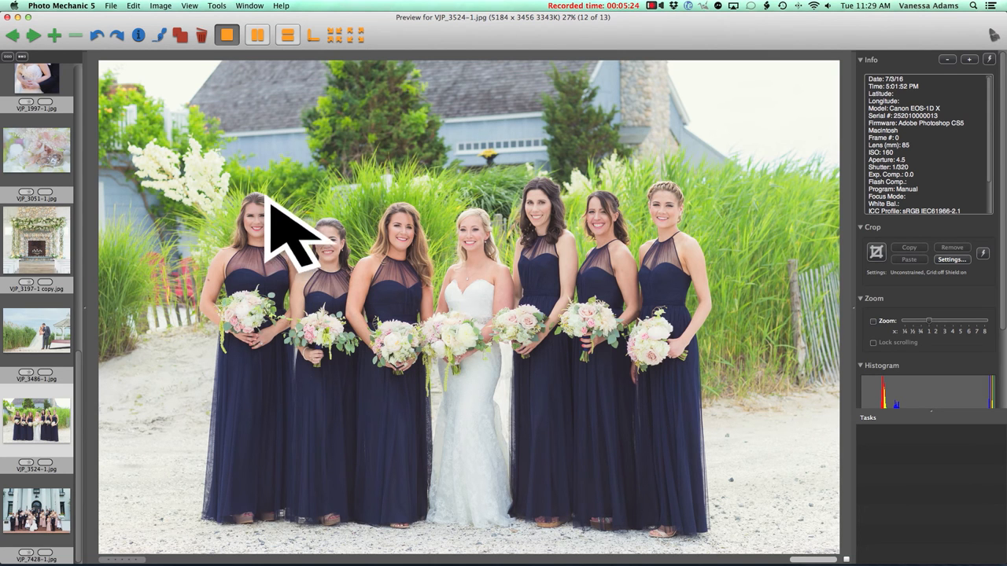
{"action": "mouse_move", "coordinate": [424, 244]}
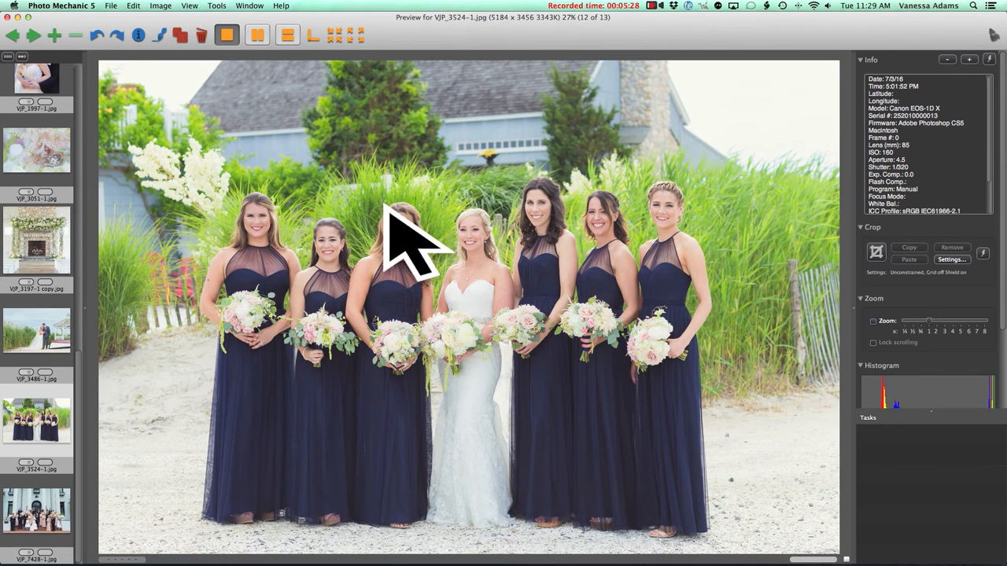
{"action": "mouse_move", "coordinate": [338, 260]}
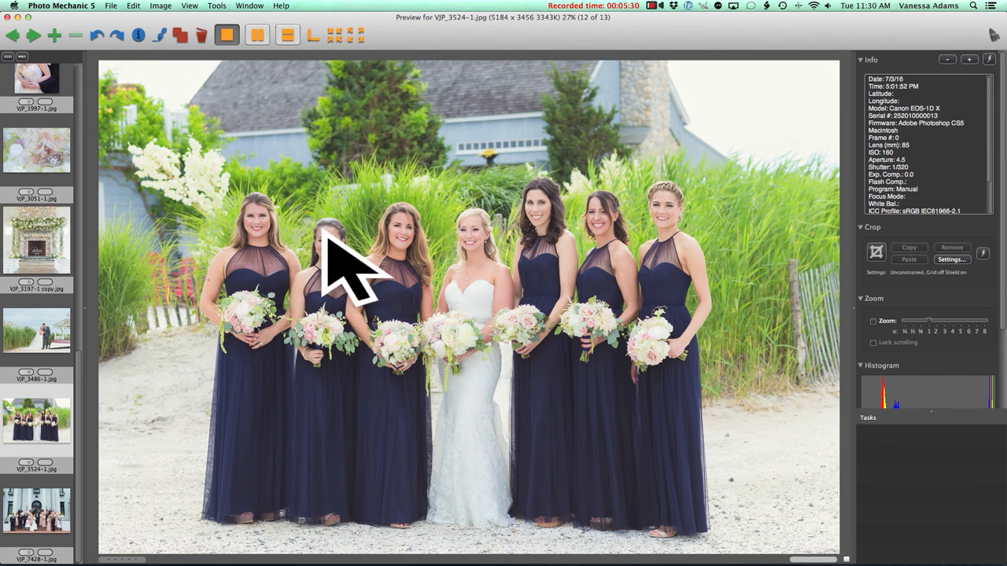
{"action": "mouse_move", "coordinate": [432, 275]}
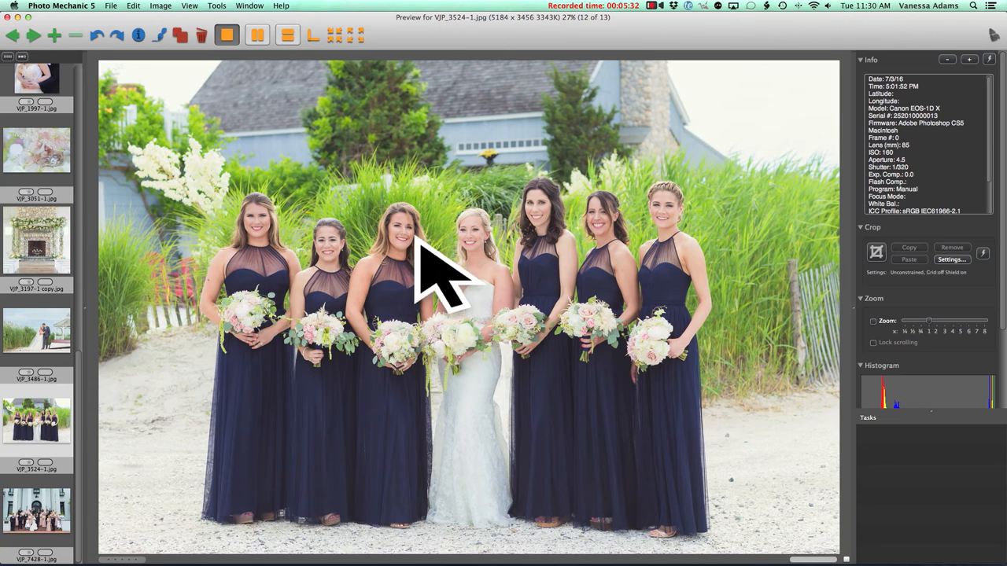
{"action": "mouse_move", "coordinate": [444, 251]}
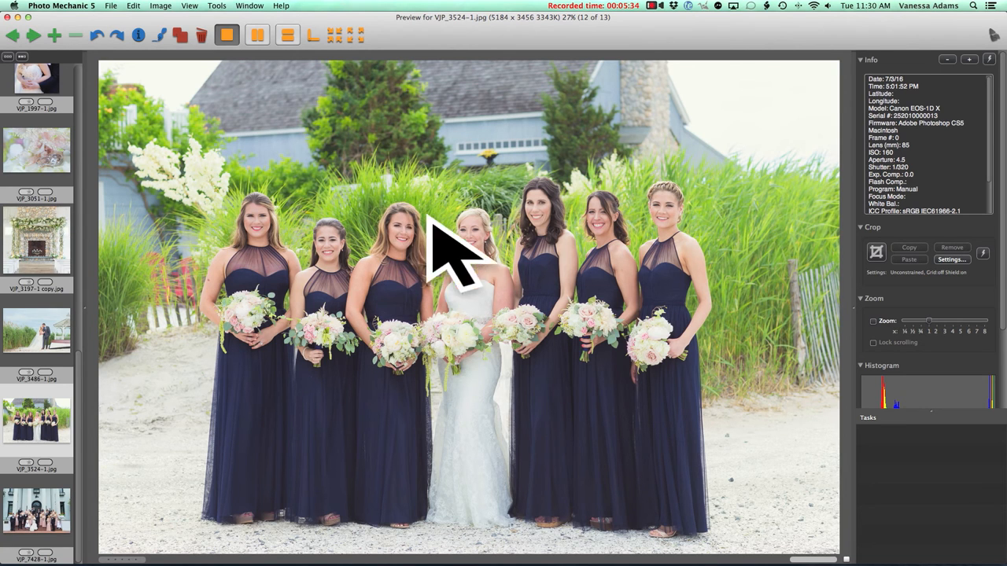
{"action": "mouse_move", "coordinate": [522, 229]}
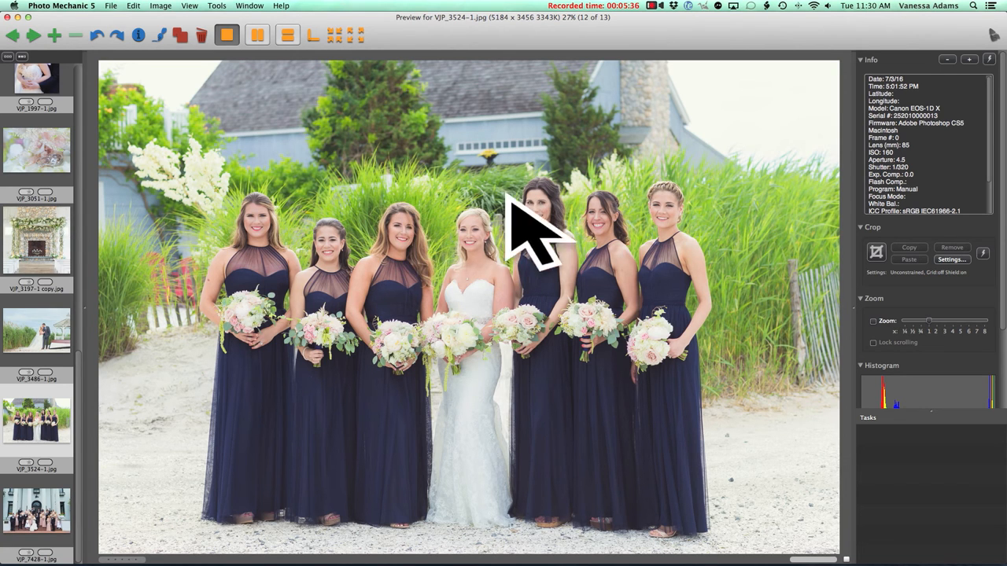
{"action": "mouse_move", "coordinate": [598, 251]}
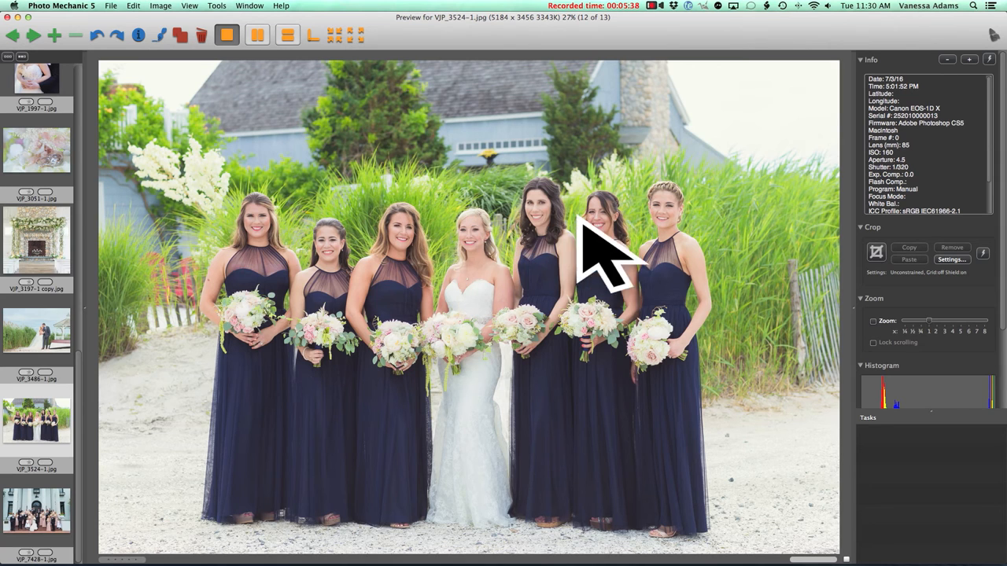
{"action": "mouse_move", "coordinate": [559, 236]}
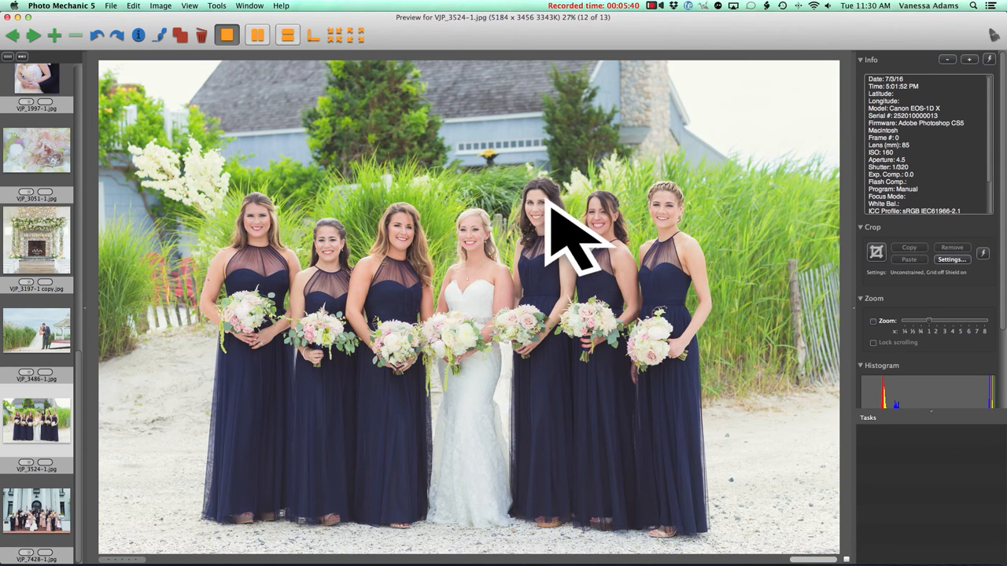
{"action": "mouse_move", "coordinate": [622, 260]}
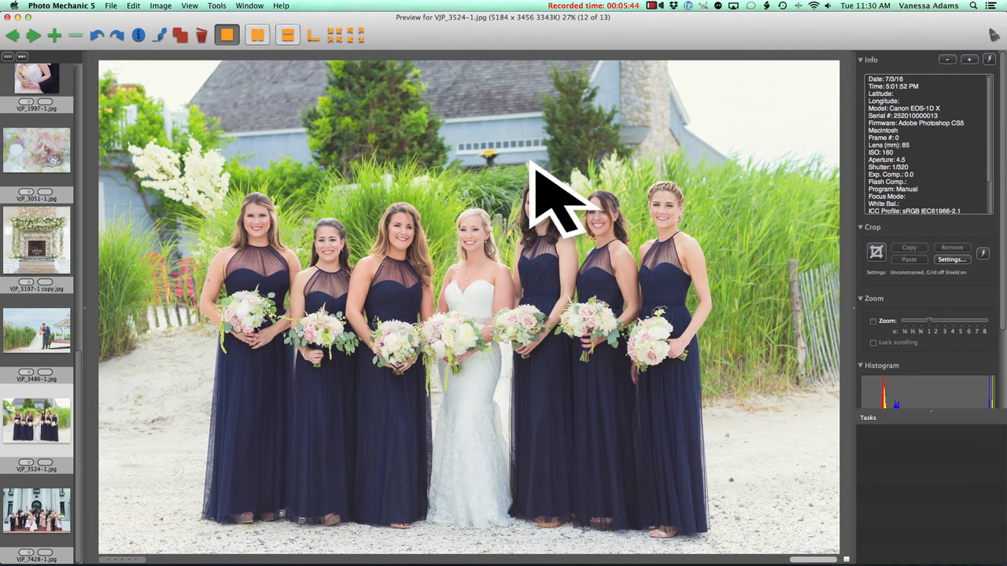
{"action": "mouse_move", "coordinate": [621, 252]}
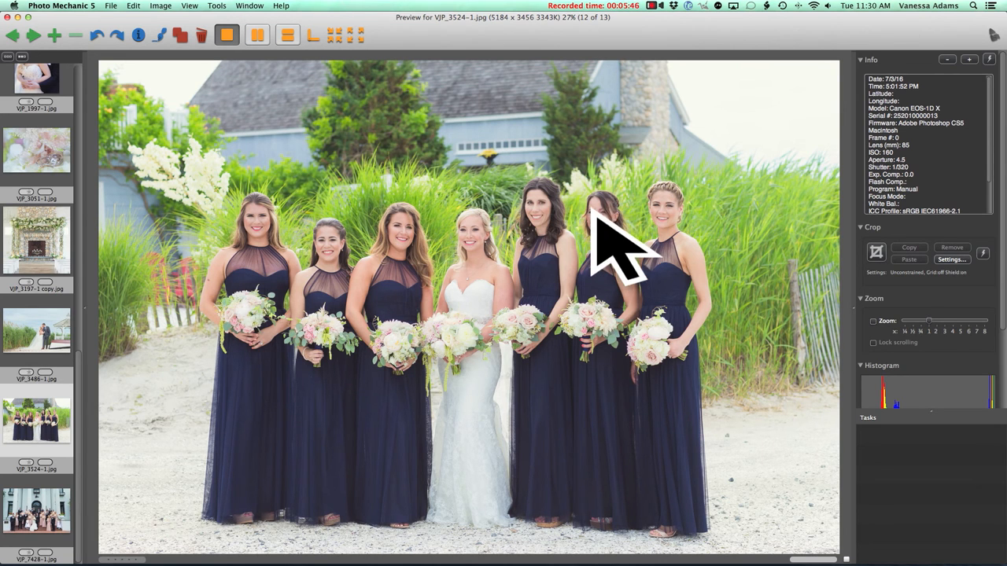
{"action": "mouse_move", "coordinate": [598, 236]}
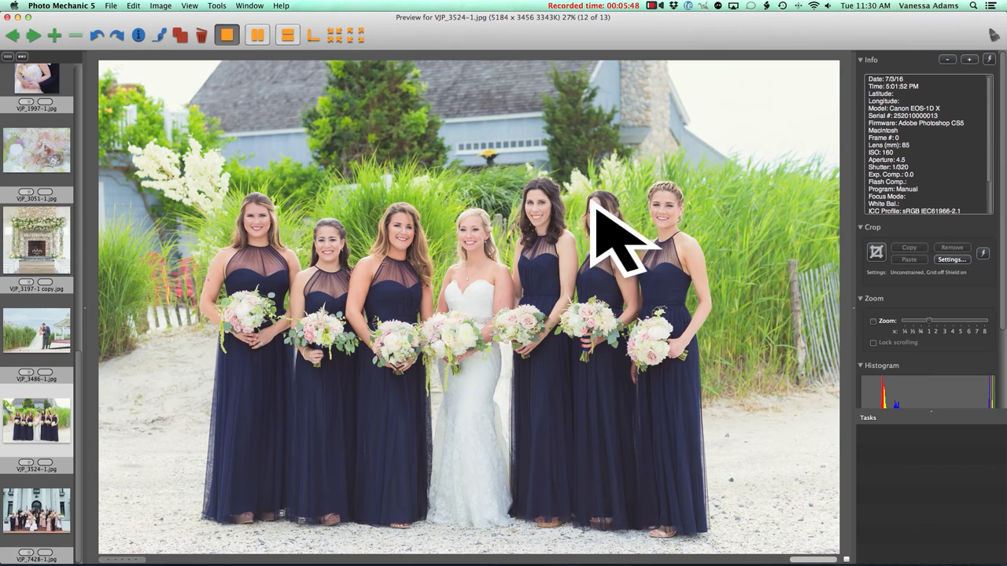
{"action": "mouse_move", "coordinate": [558, 239]}
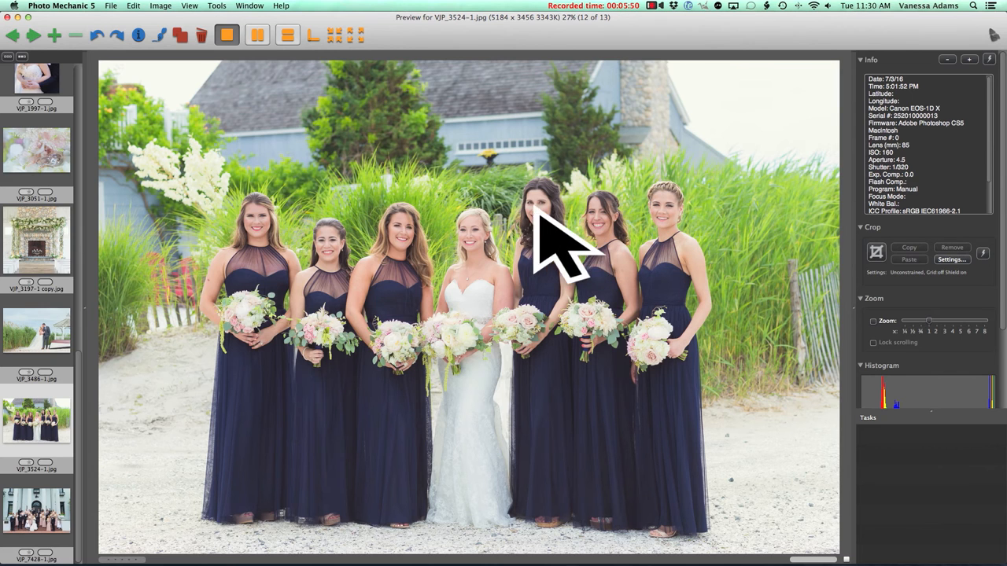
{"action": "mouse_move", "coordinate": [377, 260]}
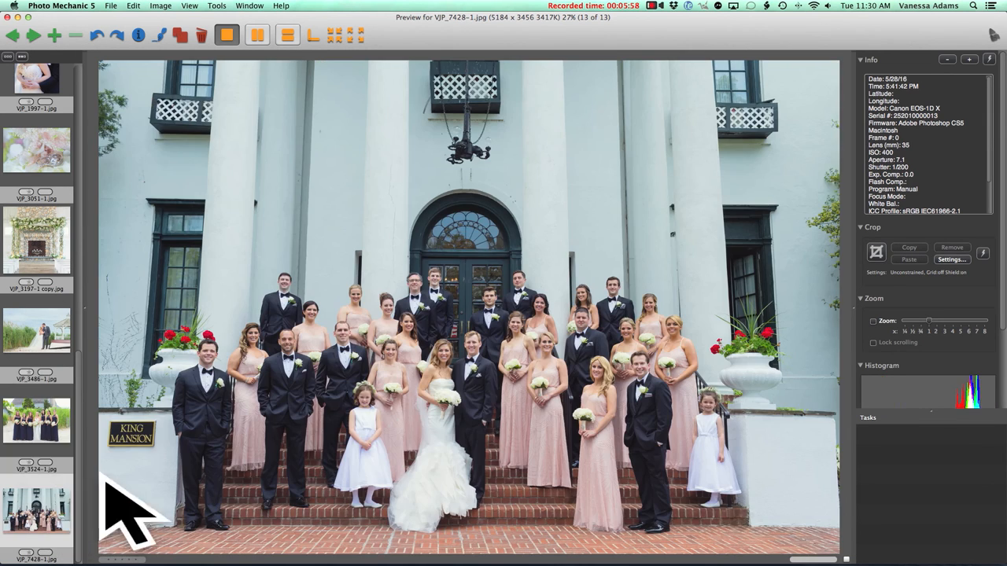
{"action": "mouse_move", "coordinate": [566, 472]}
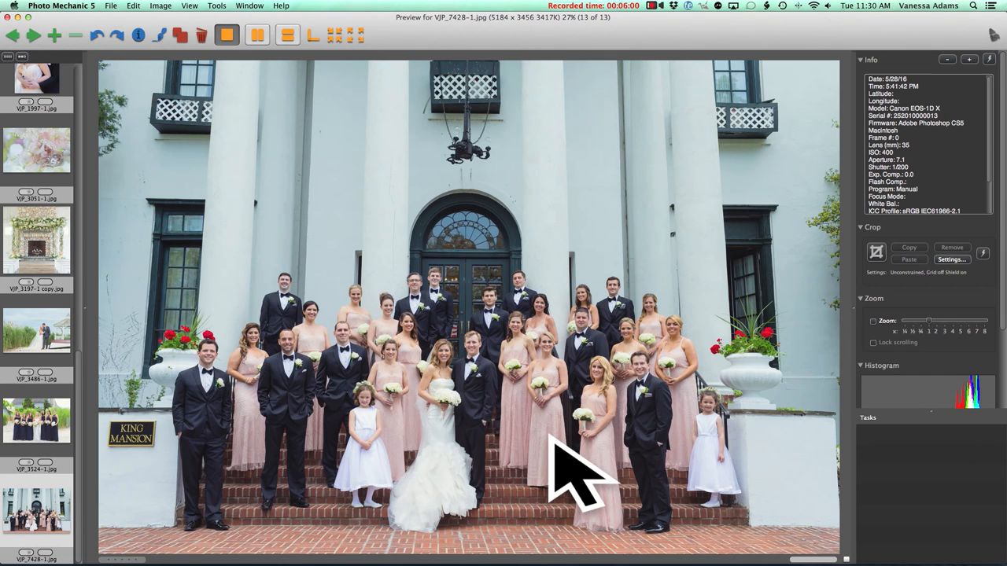
{"action": "mouse_move", "coordinate": [598, 378]}
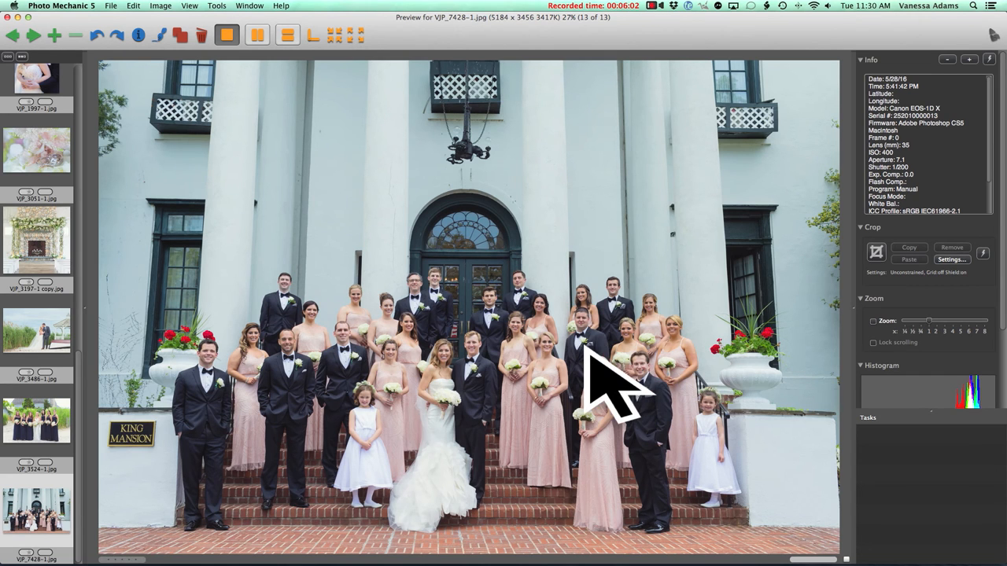
{"action": "mouse_move", "coordinate": [606, 402]}
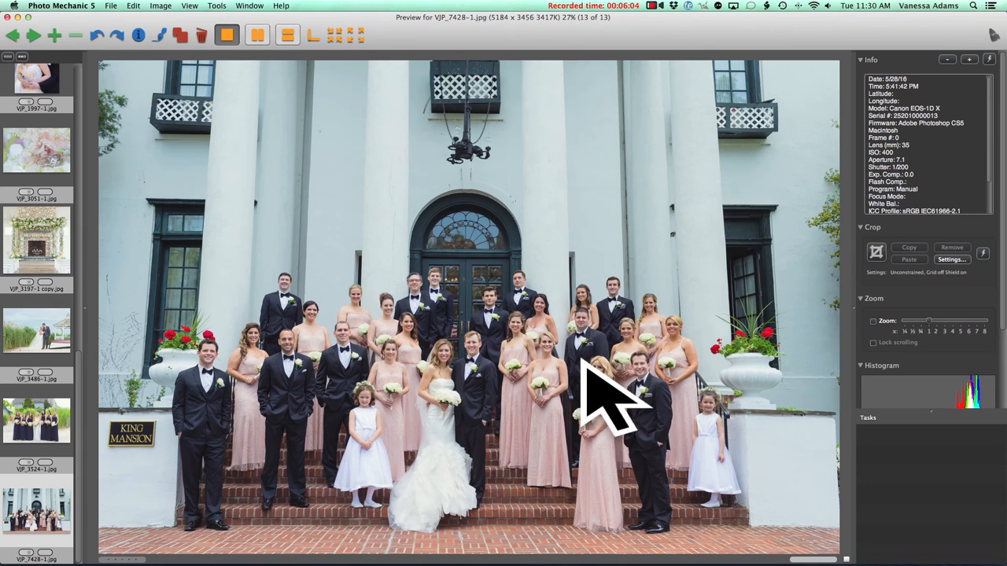
{"action": "mouse_move", "coordinate": [621, 386]}
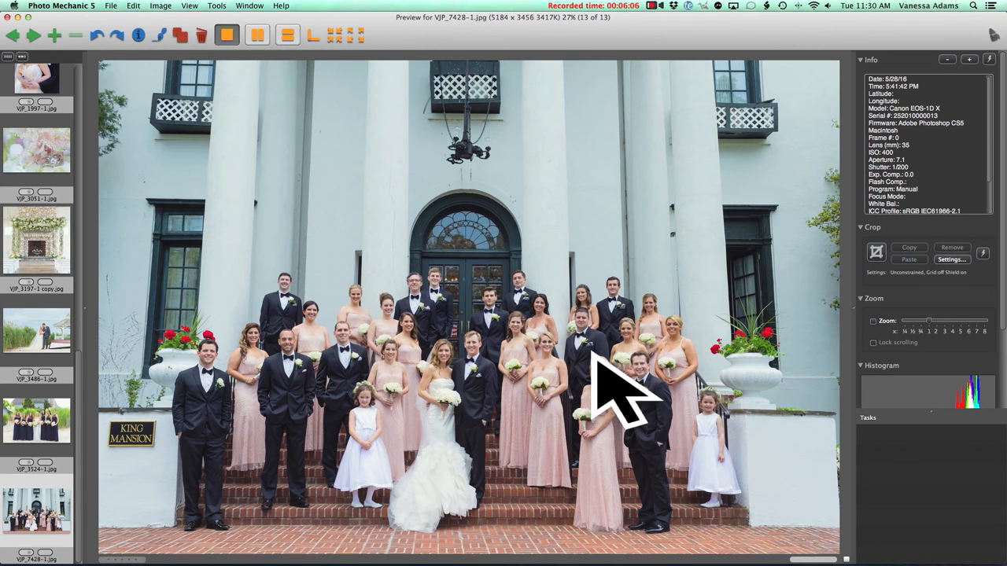
{"action": "mouse_move", "coordinate": [574, 338]}
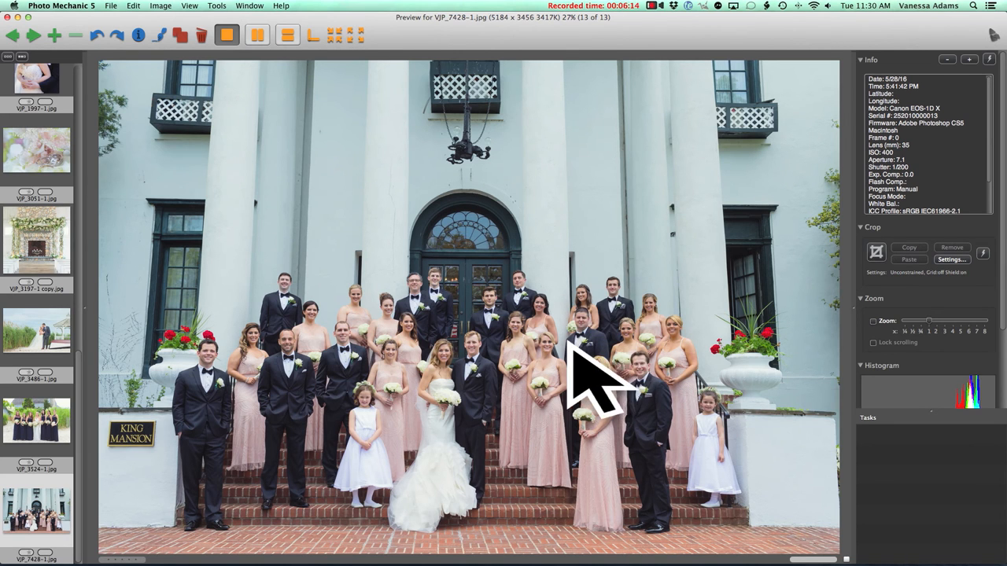
Switch the preview to the couple embracing beside the gazebo from the filmstrip.
{"action": "left_click", "coordinate": [36, 330]}
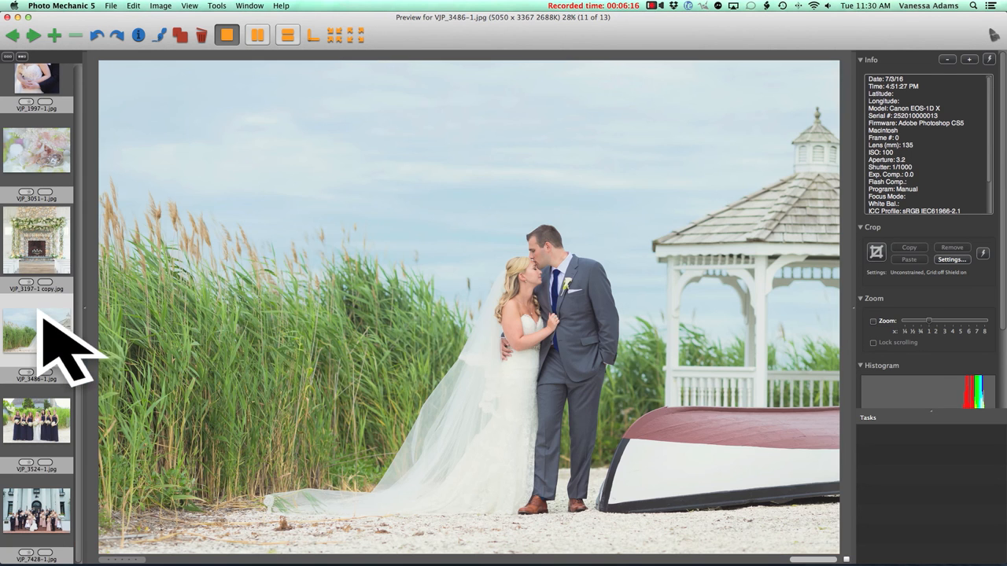
{"action": "mouse_move", "coordinate": [228, 229]}
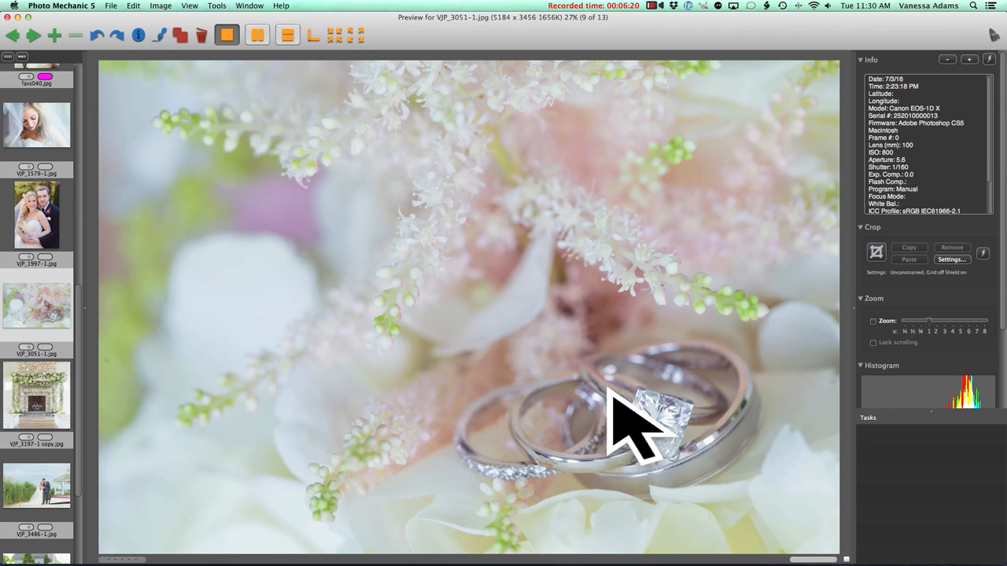
{"action": "mouse_move", "coordinate": [601, 382]}
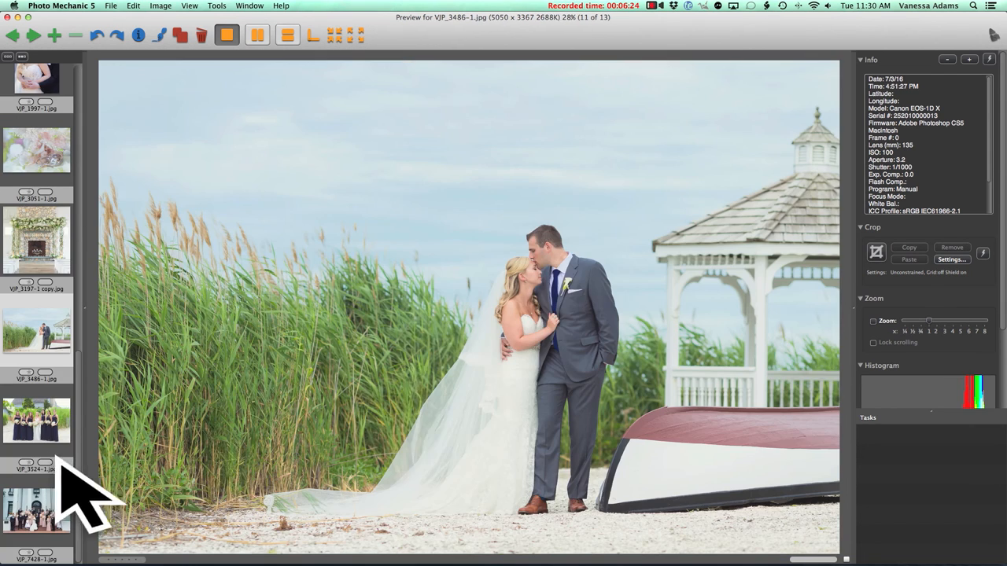
{"action": "mouse_move", "coordinate": [566, 464]}
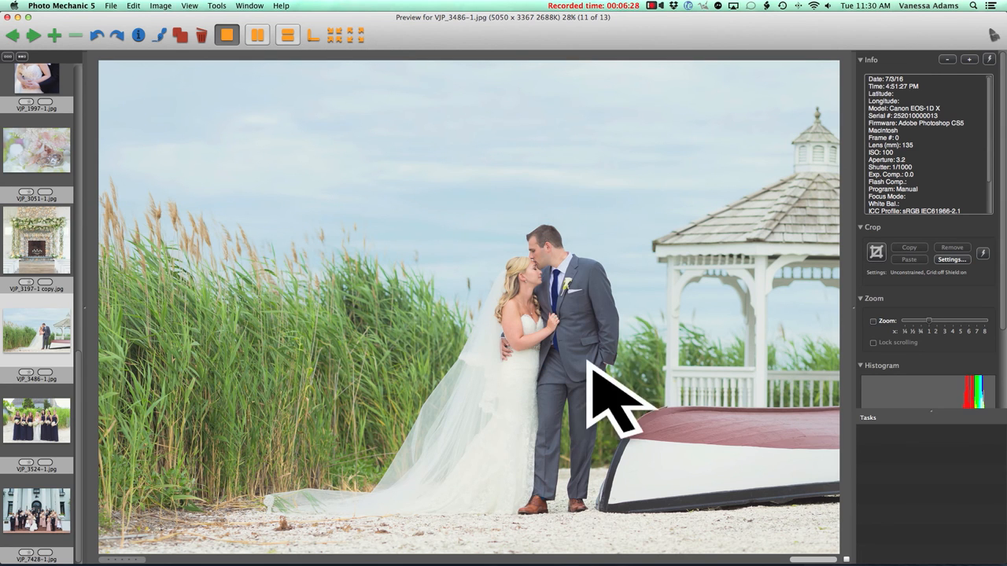
{"action": "mouse_move", "coordinate": [582, 268]}
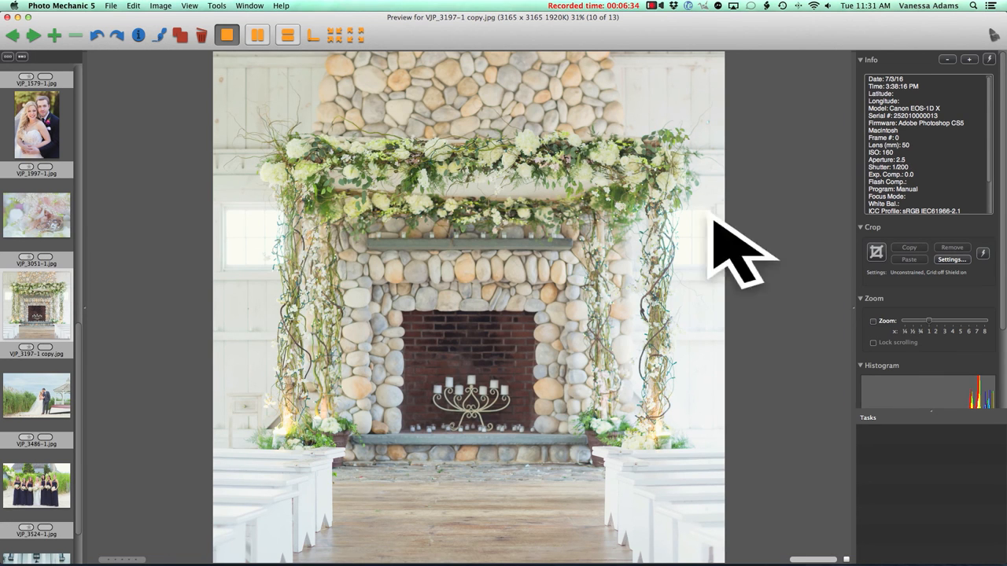
{"action": "mouse_move", "coordinate": [330, 354]}
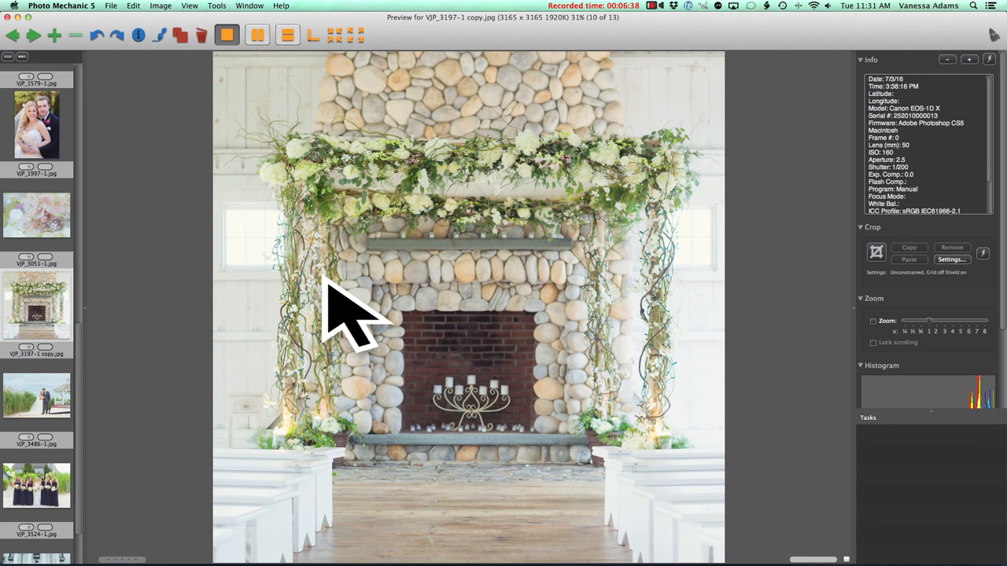
{"action": "mouse_move", "coordinate": [268, 551]}
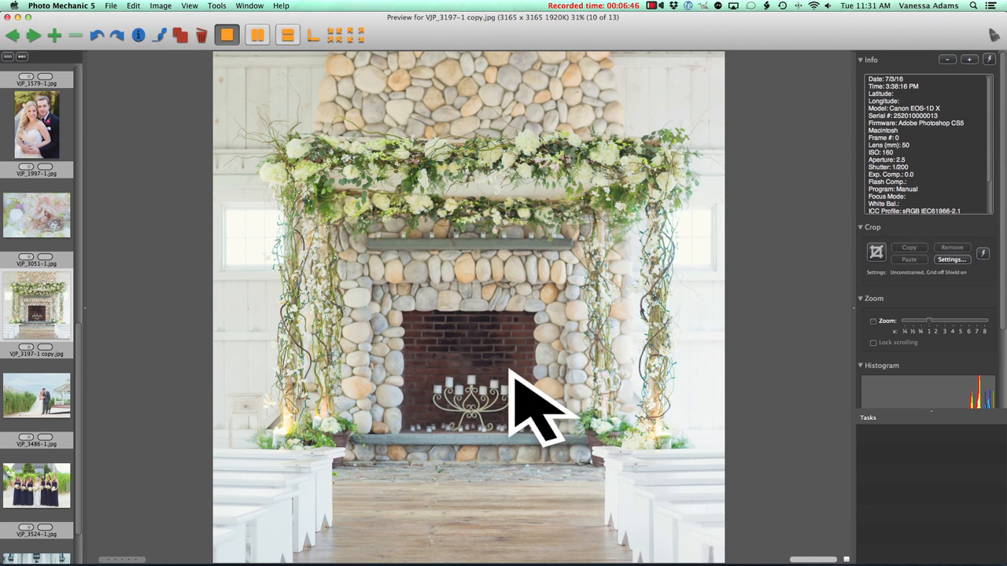
{"action": "mouse_move", "coordinate": [386, 441]}
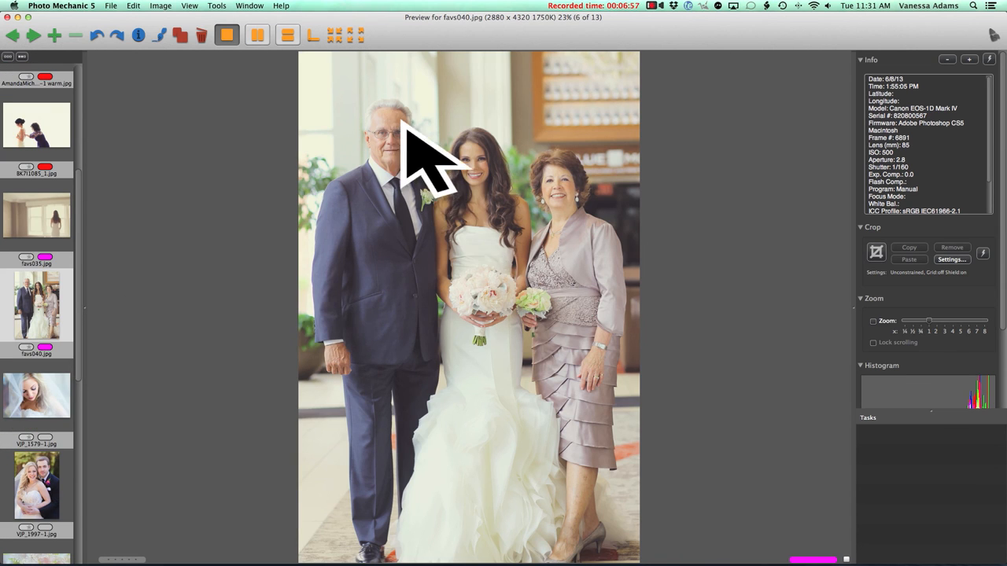
{"action": "mouse_move", "coordinate": [394, 118]}
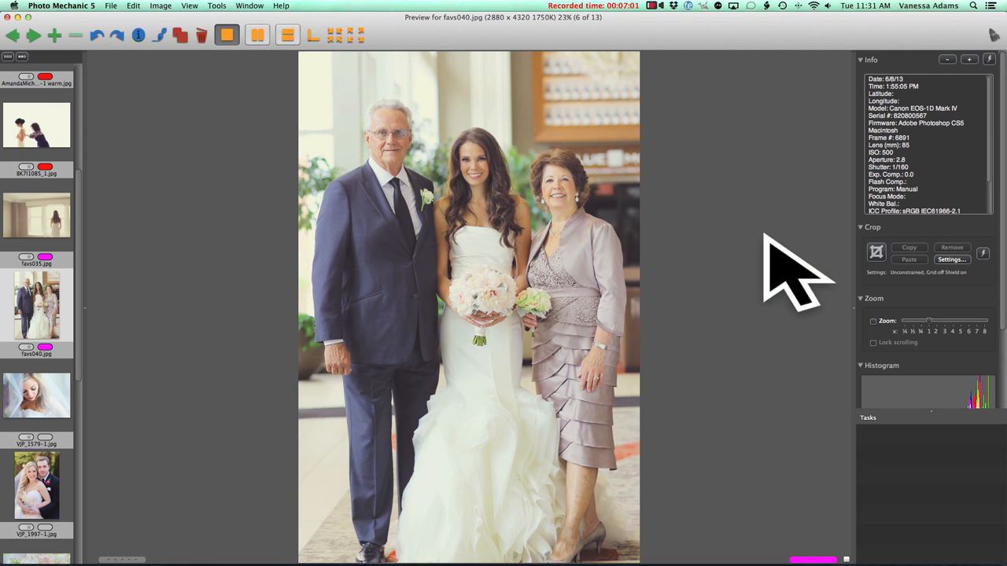
{"action": "mouse_move", "coordinate": [579, 221]}
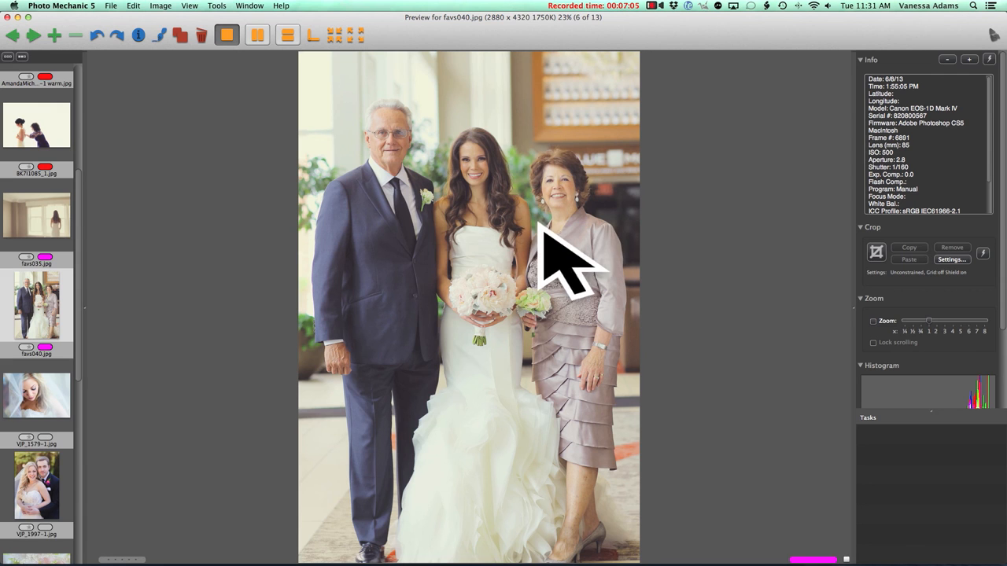
{"action": "mouse_move", "coordinate": [614, 212]}
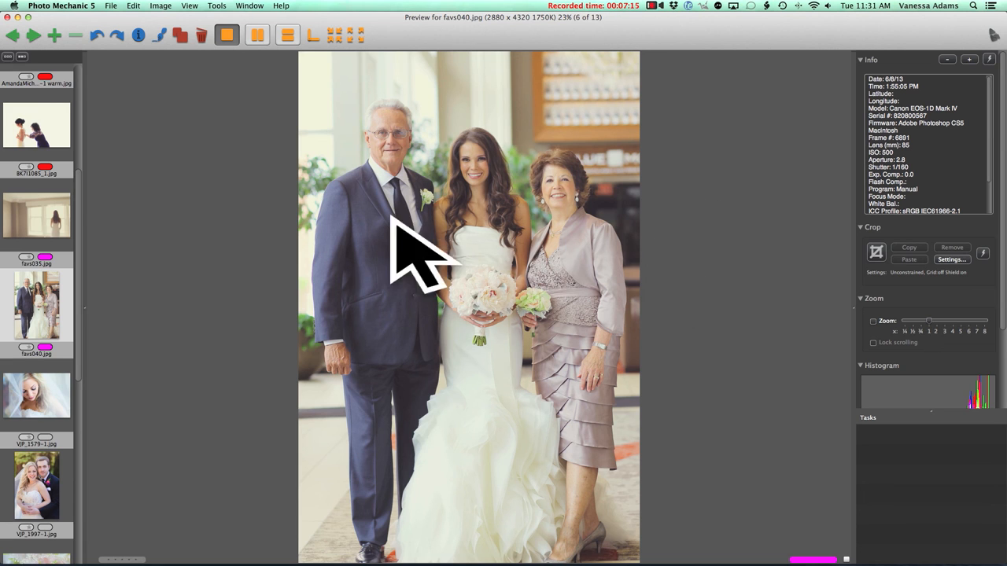
{"action": "mouse_move", "coordinate": [629, 338]}
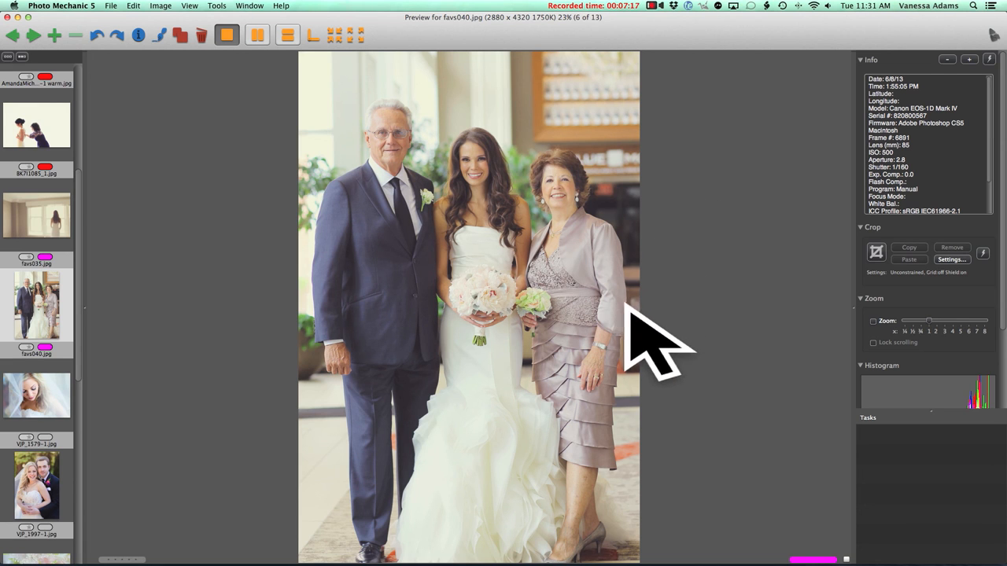
{"action": "mouse_move", "coordinate": [629, 307]}
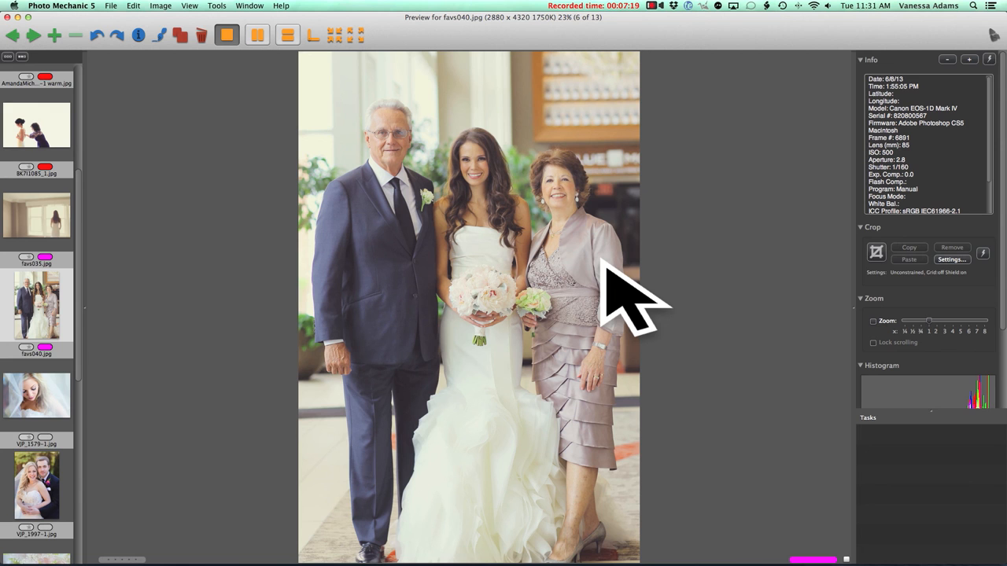
{"action": "mouse_move", "coordinate": [401, 133]}
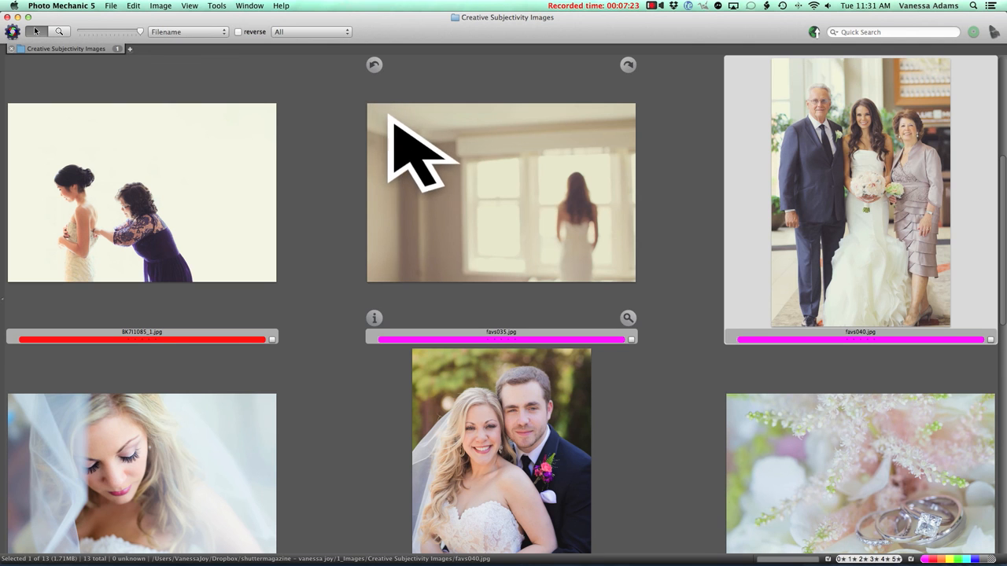
Scroll the colour-labelled contact sheet down to the last wedding photos.
{"action": "scroll", "scroll_direction": "down", "scroll_amount": 3}
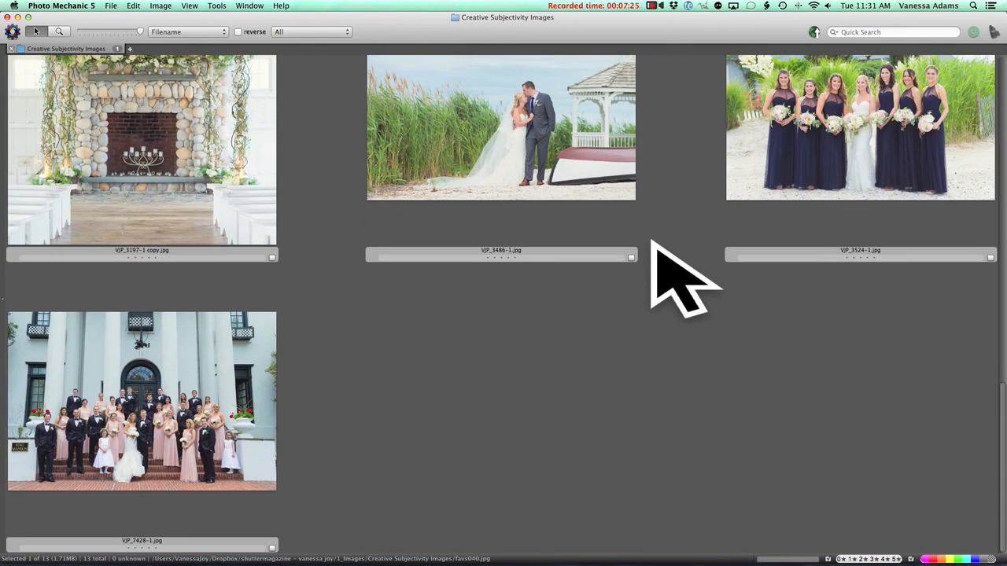